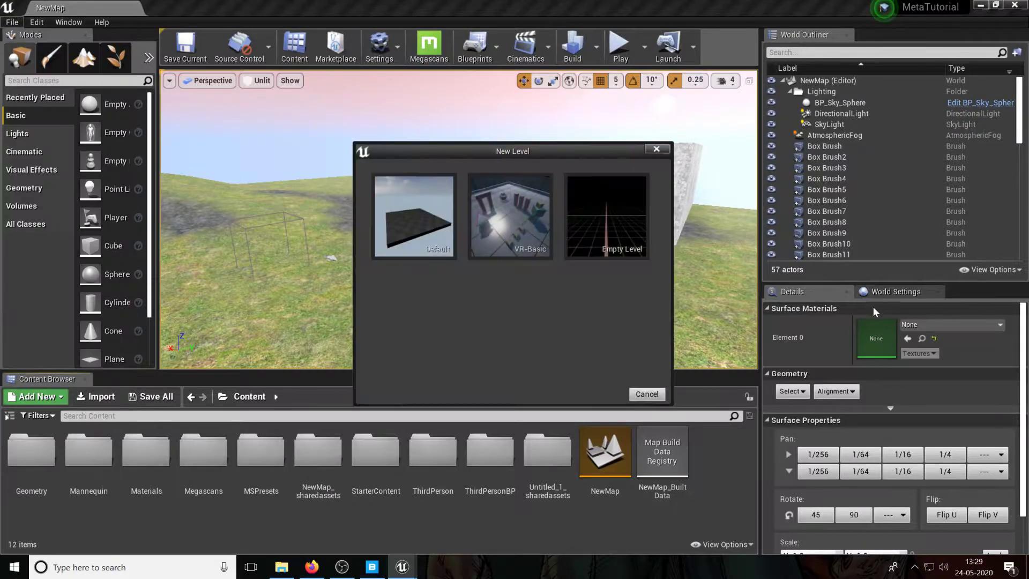
mouse_move(604, 215)
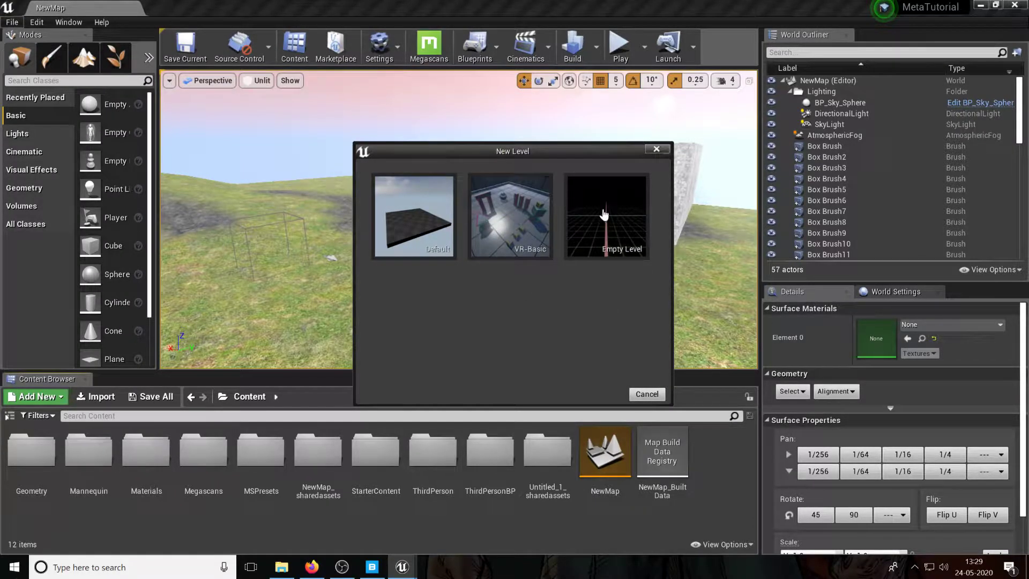
mouse_move(697, 178)
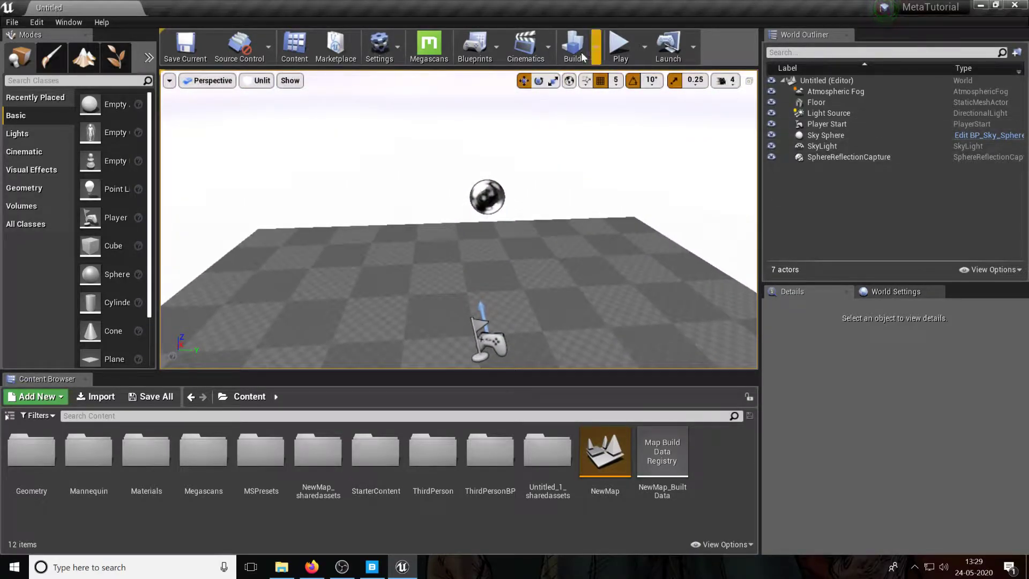
click(617, 46)
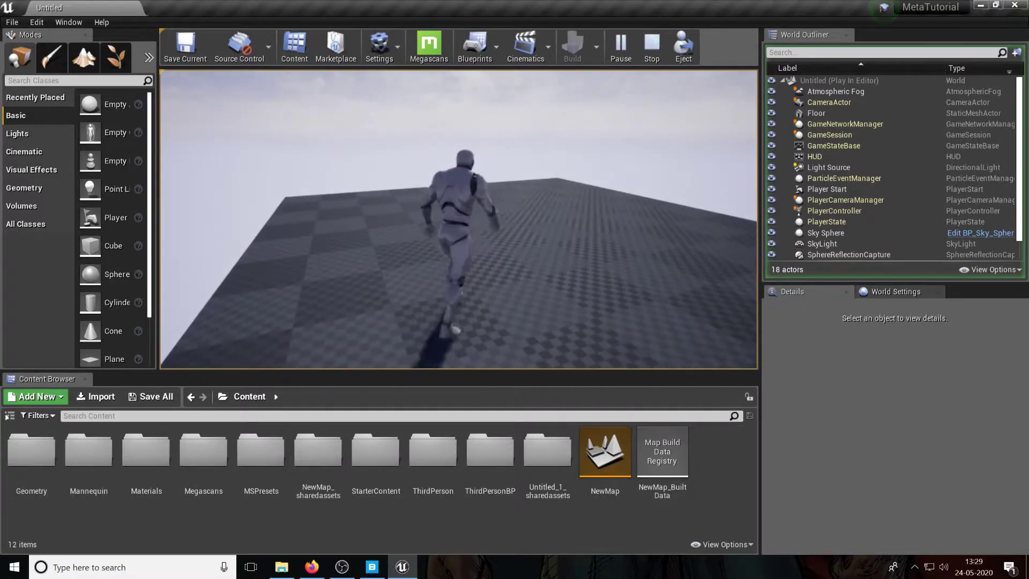
click(650, 47)
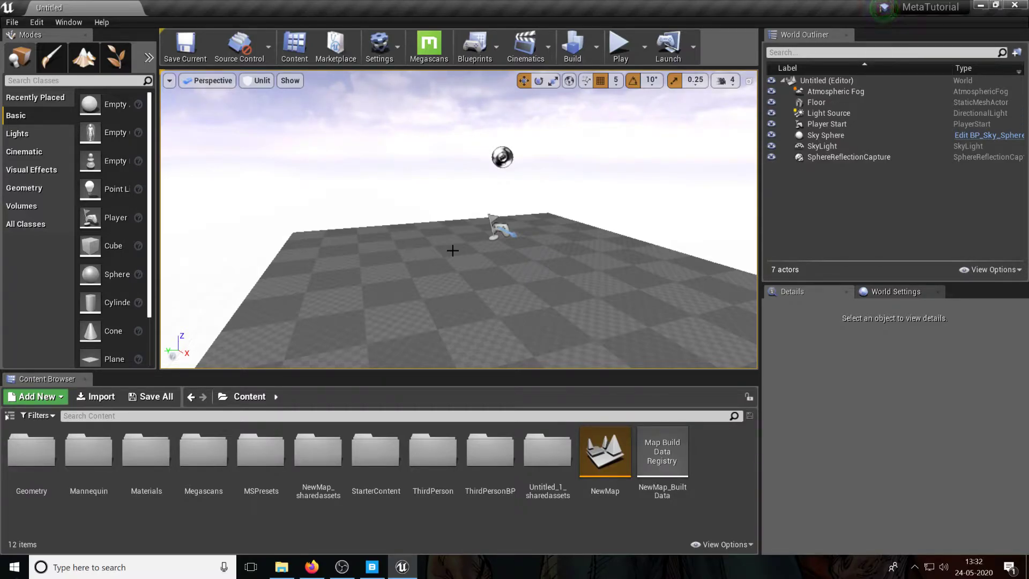
Place a Box Trigger on the floor near the player start at X -5, Y 75, Z 60
drag(453, 249, 452, 196)
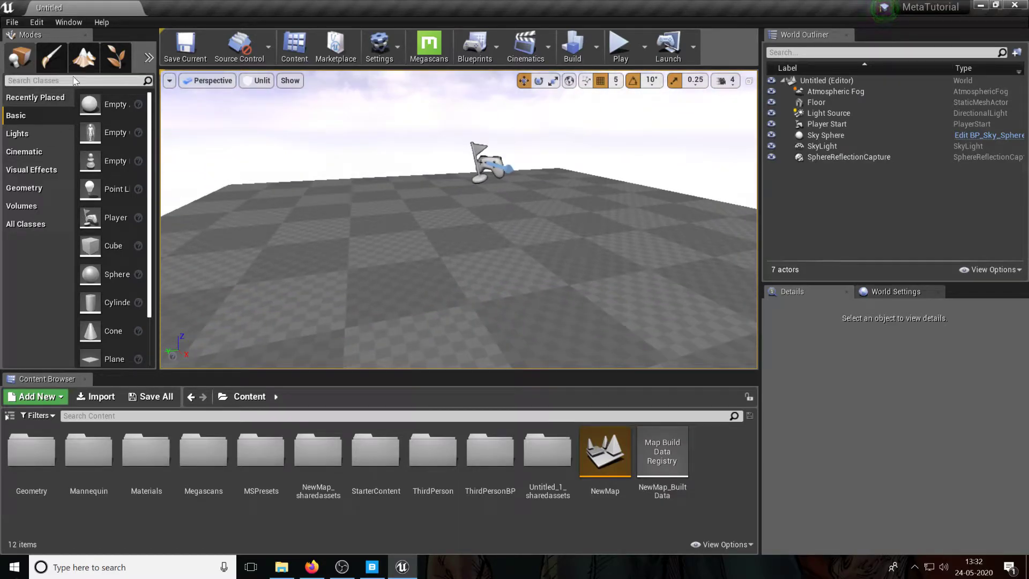
text(trigger)
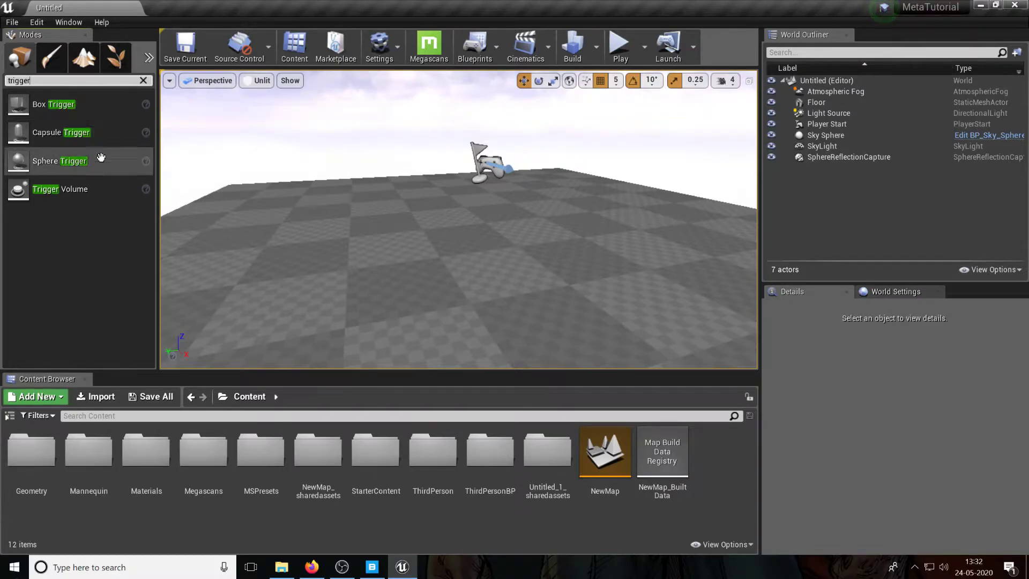
mouse_move(53, 103)
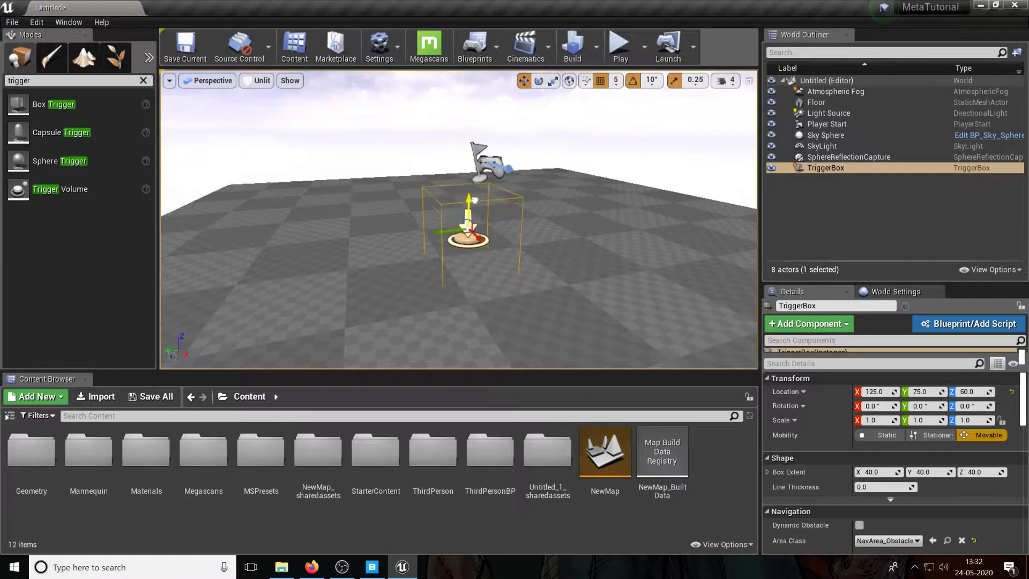
drag(469, 223, 436, 190)
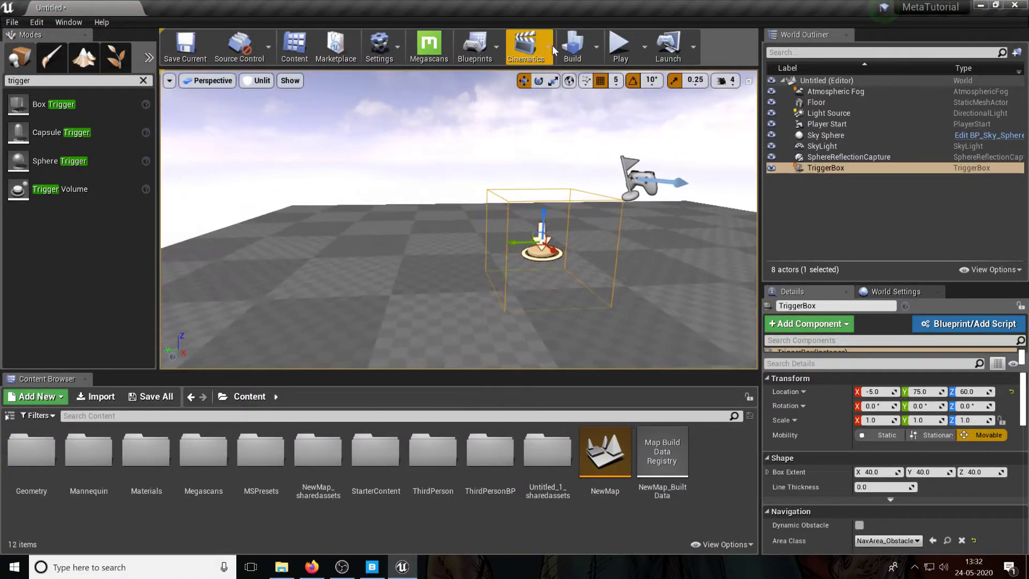
Test-play the level with the trigger box, stop, and reselect the trigger box
click(618, 46)
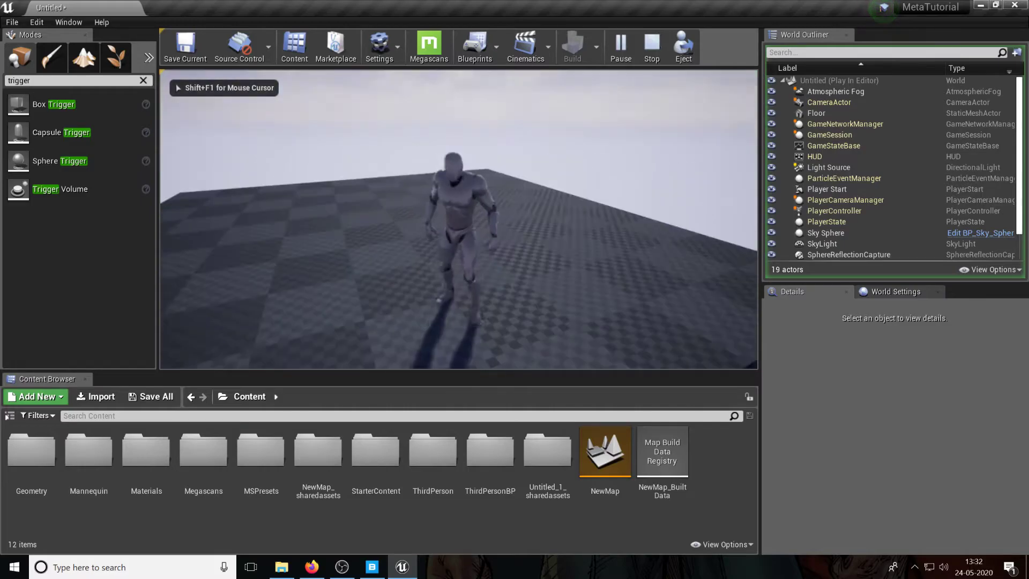
click(650, 47)
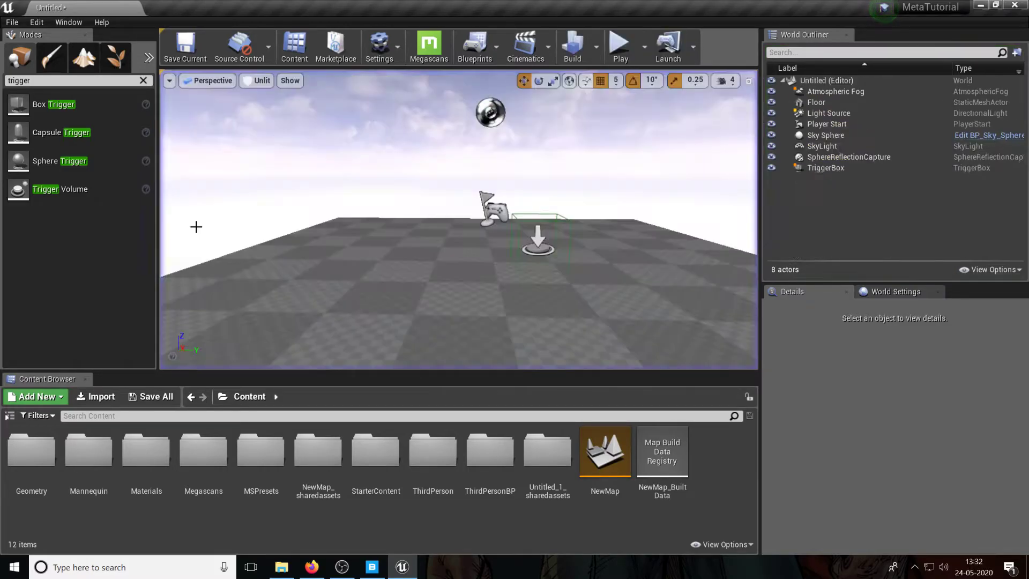
mouse_move(473, 235)
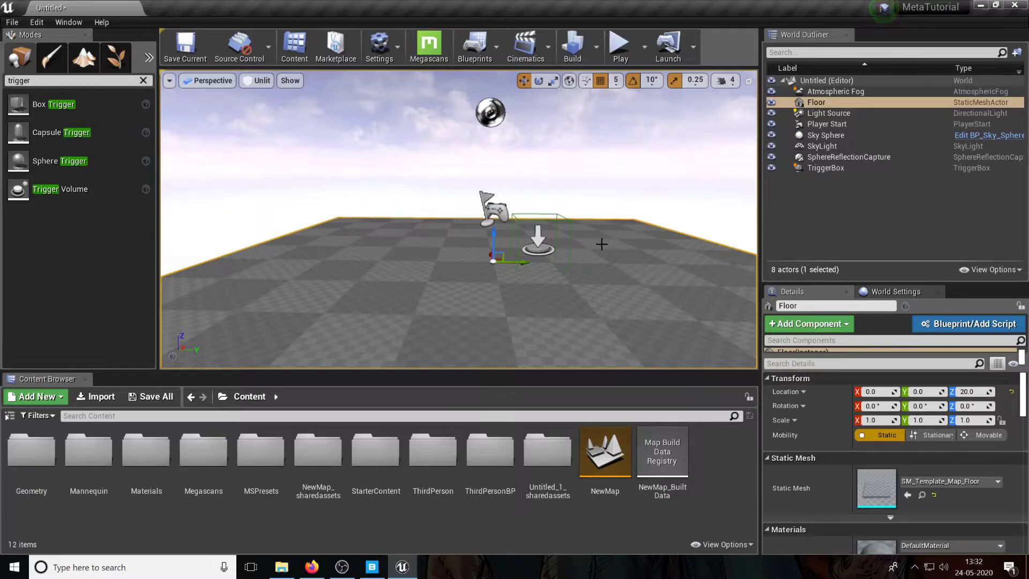
mouse_move(576, 248)
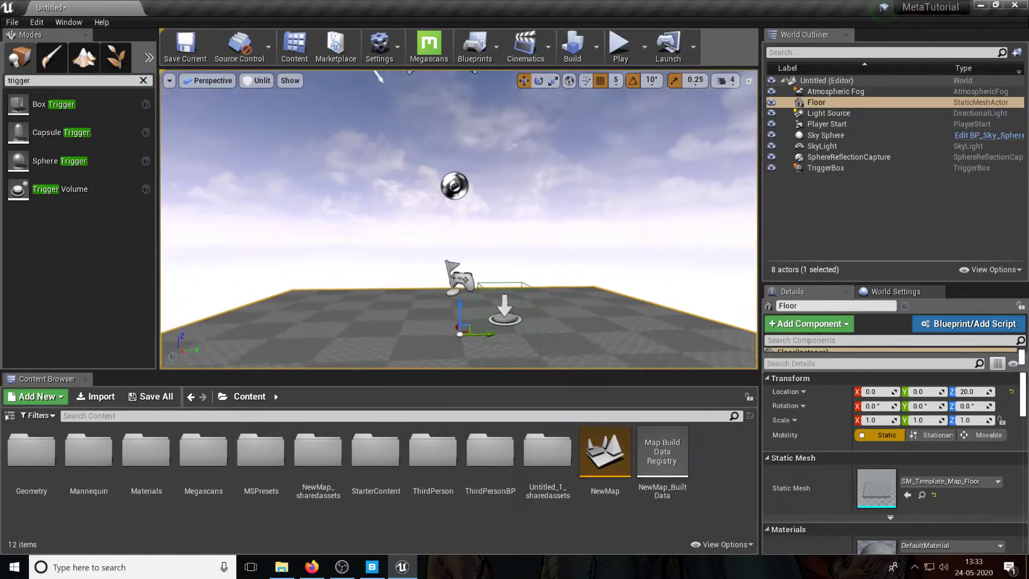
click(825, 167)
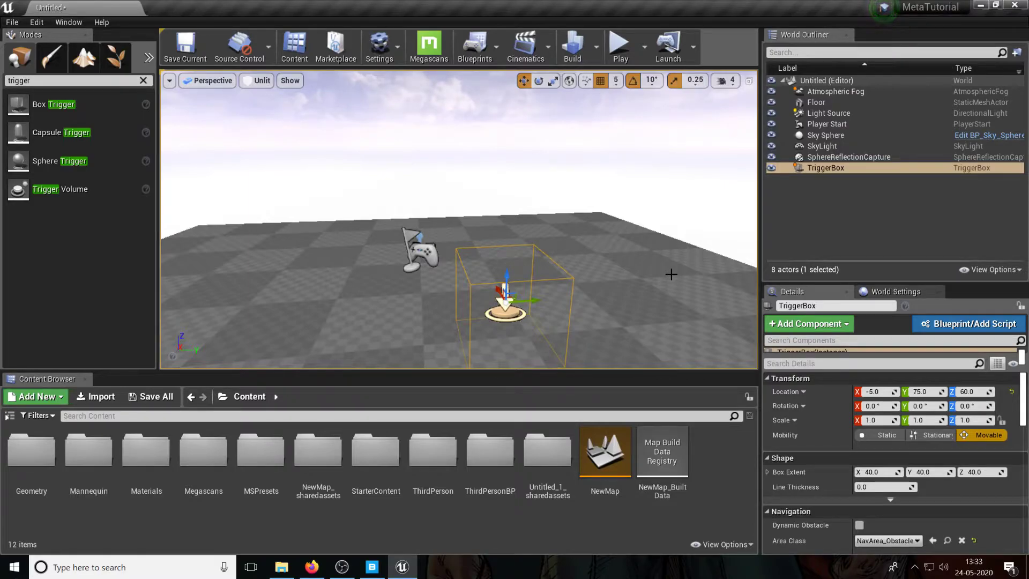
mouse_move(628, 234)
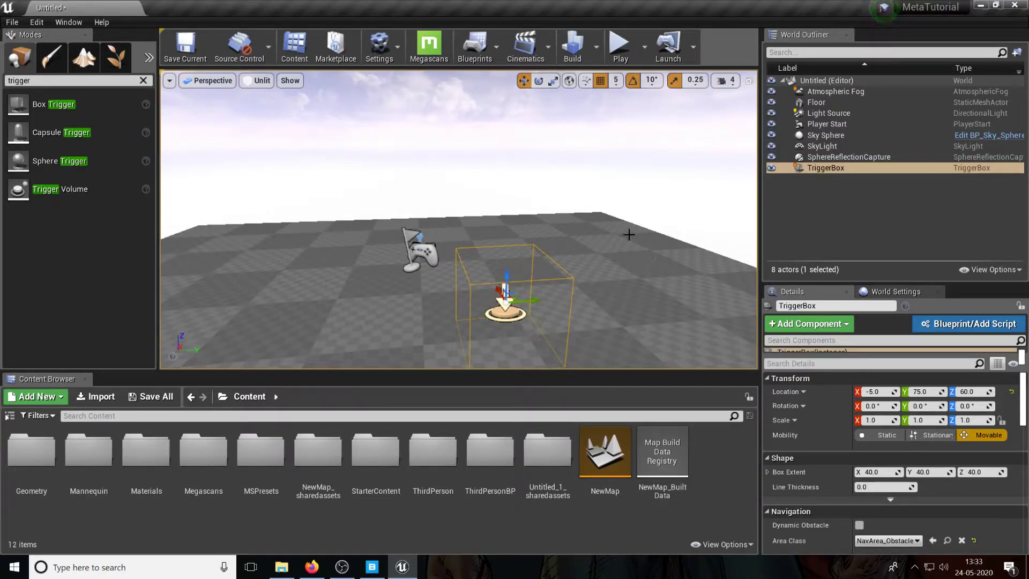
mouse_move(476, 46)
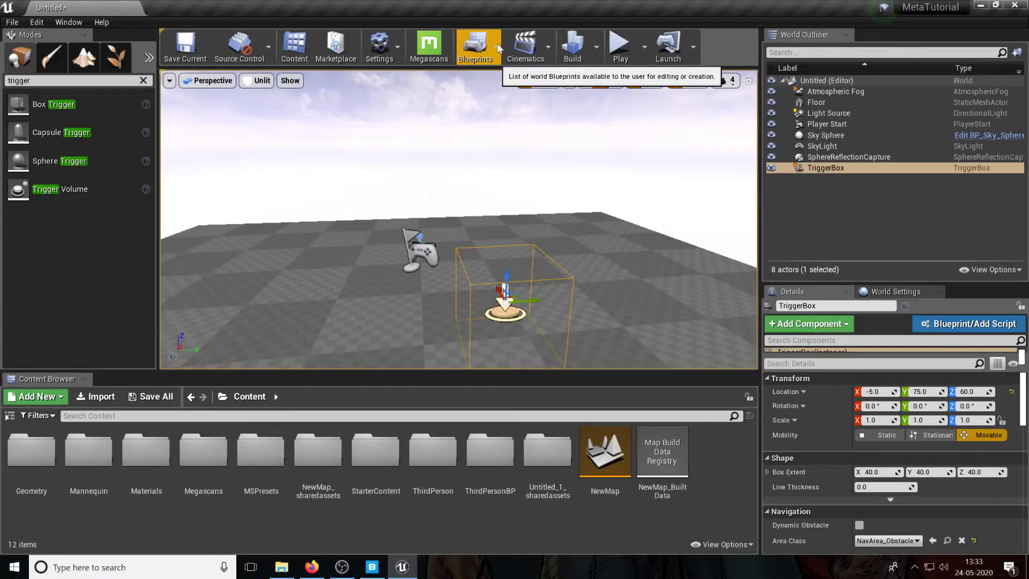
Open the Level Blueprint showing default BeginPlay and Tick events, and begin saving the level
click(476, 46)
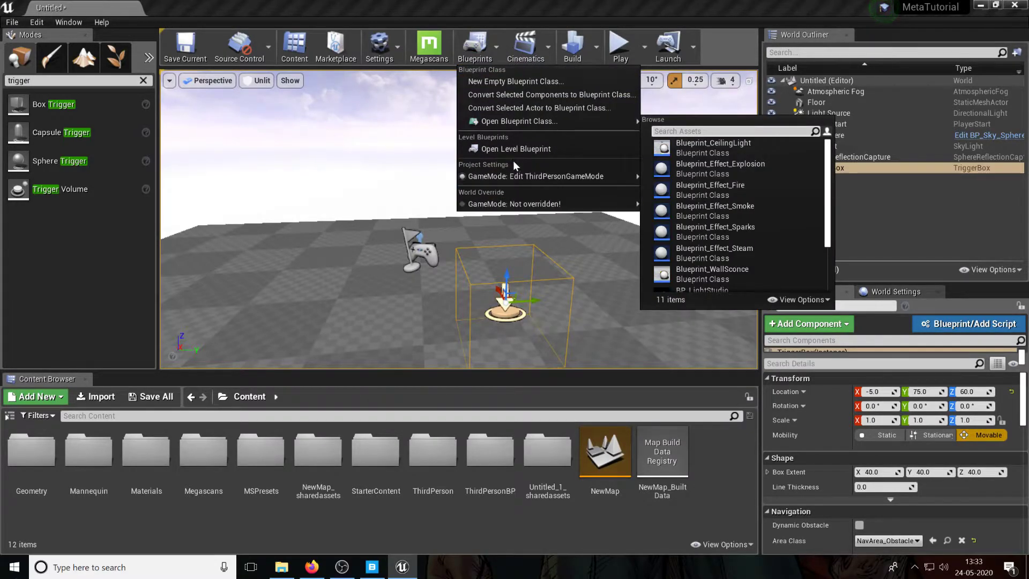
mouse_move(515, 149)
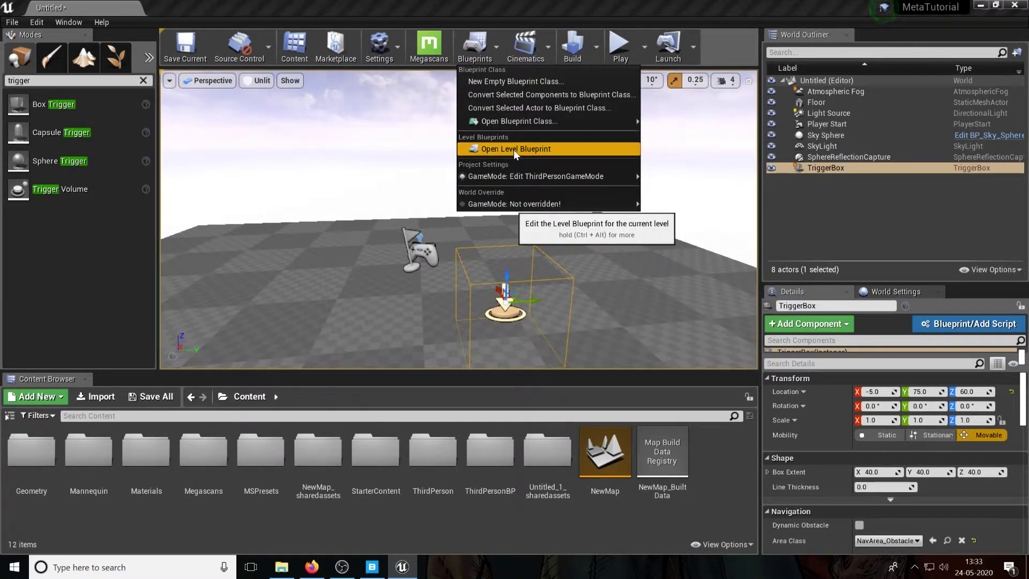
click(516, 149)
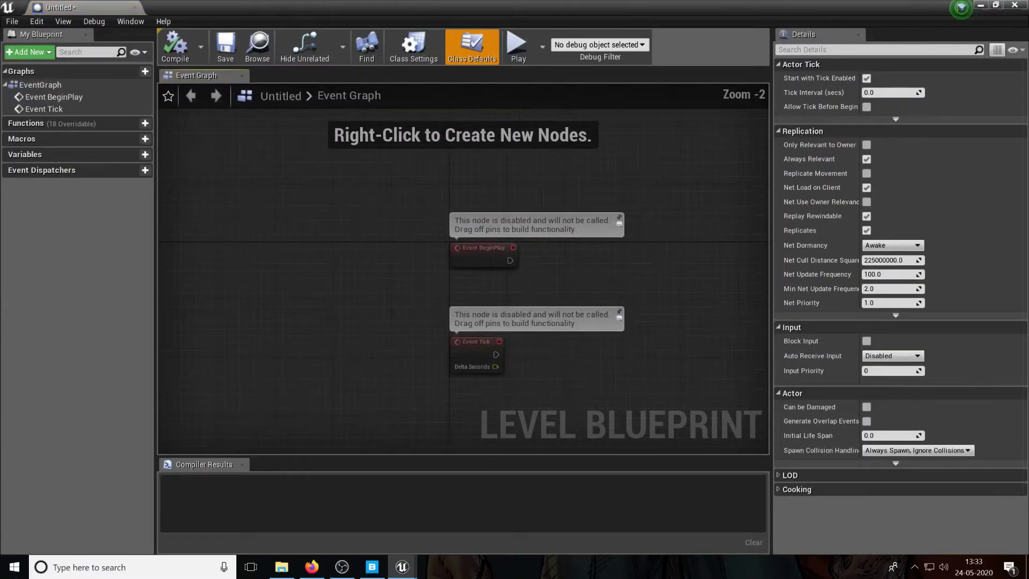
scroll(down, 3)
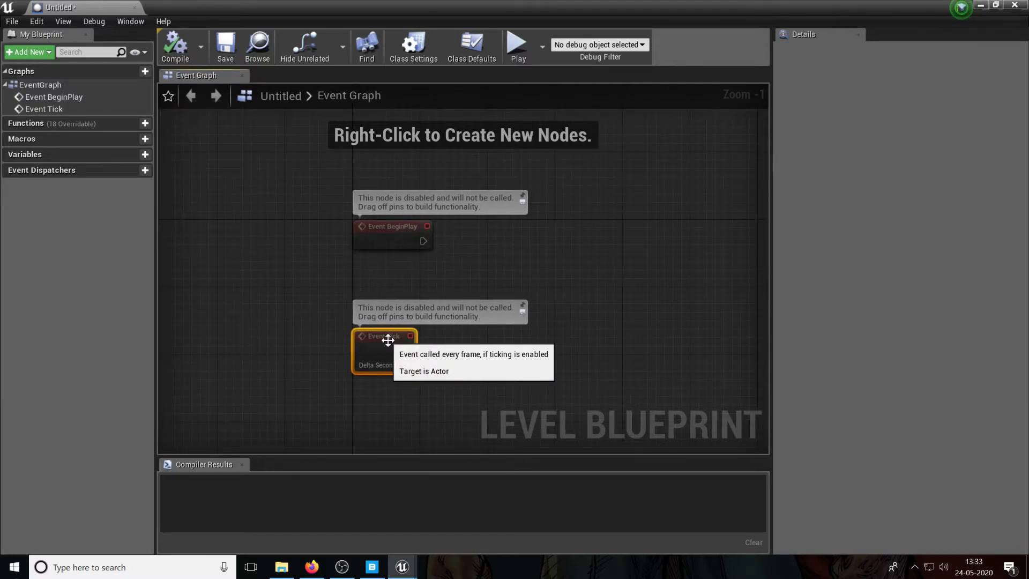
mouse_move(576, 287)
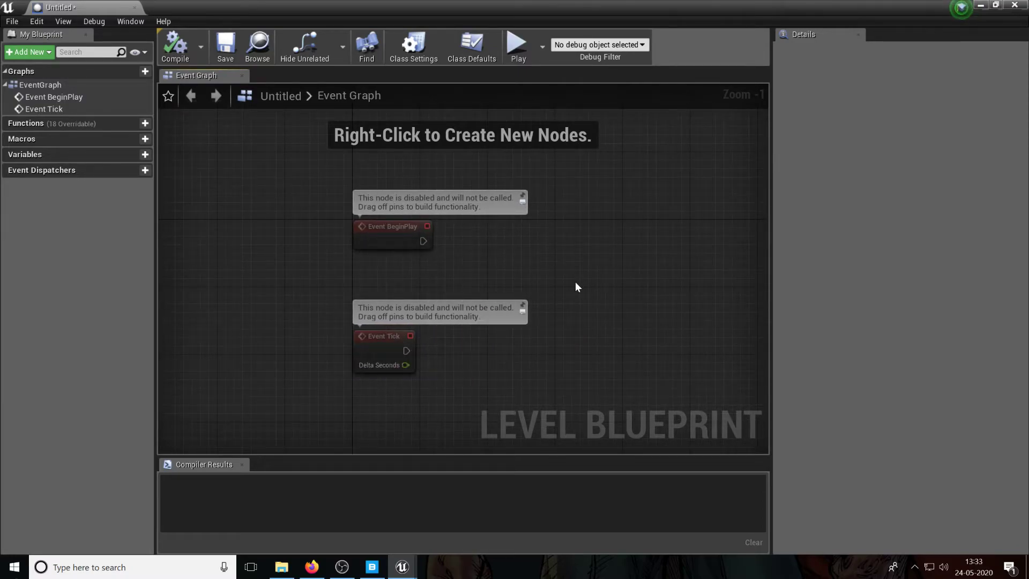
mouse_move(571, 241)
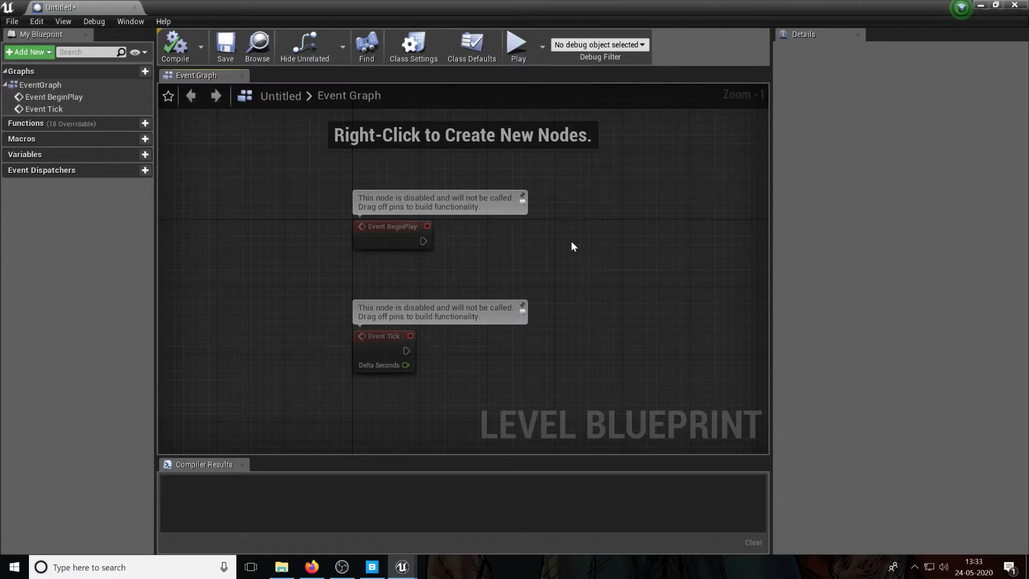
drag(573, 246, 562, 280)
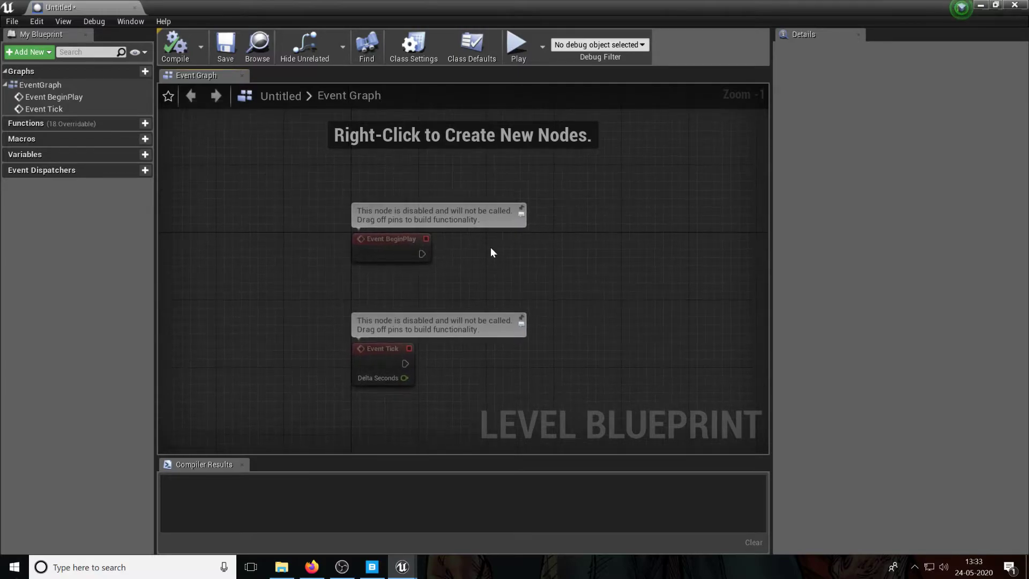
scroll(down, 3)
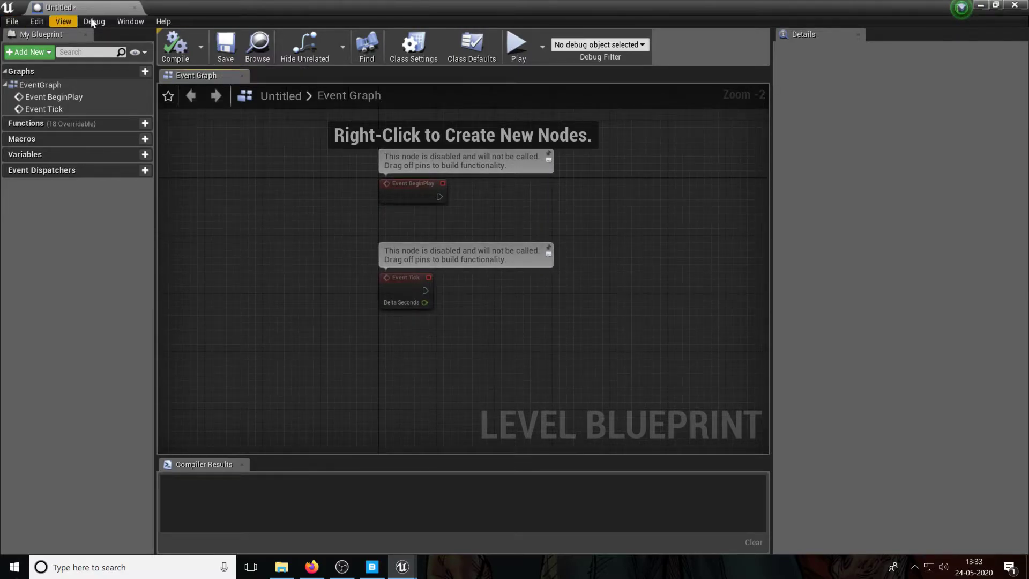
click(225, 43)
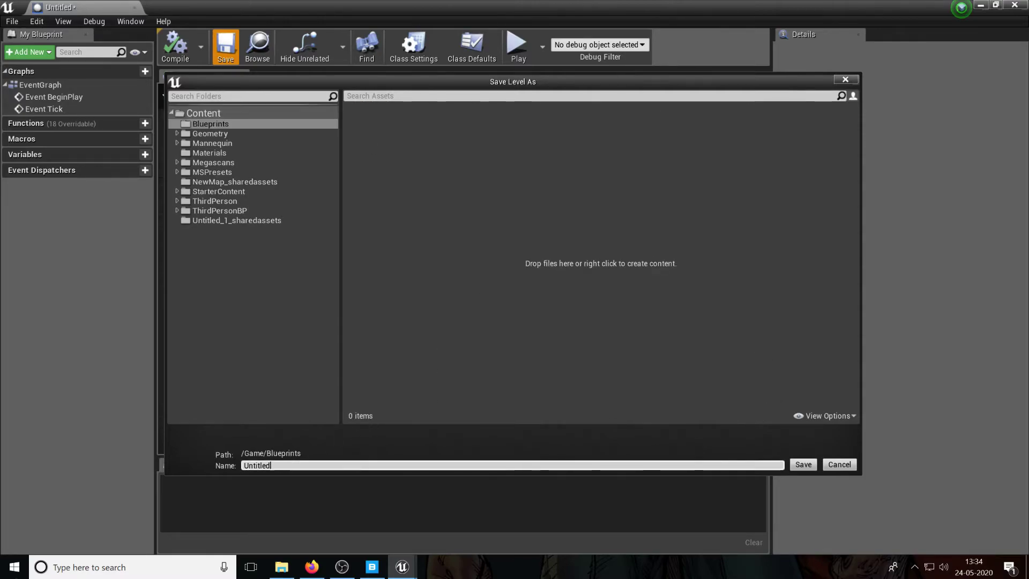
Save the level as Level1Blueprint in Blueprints and reselect the trigger box
text(Level1Bluepri)
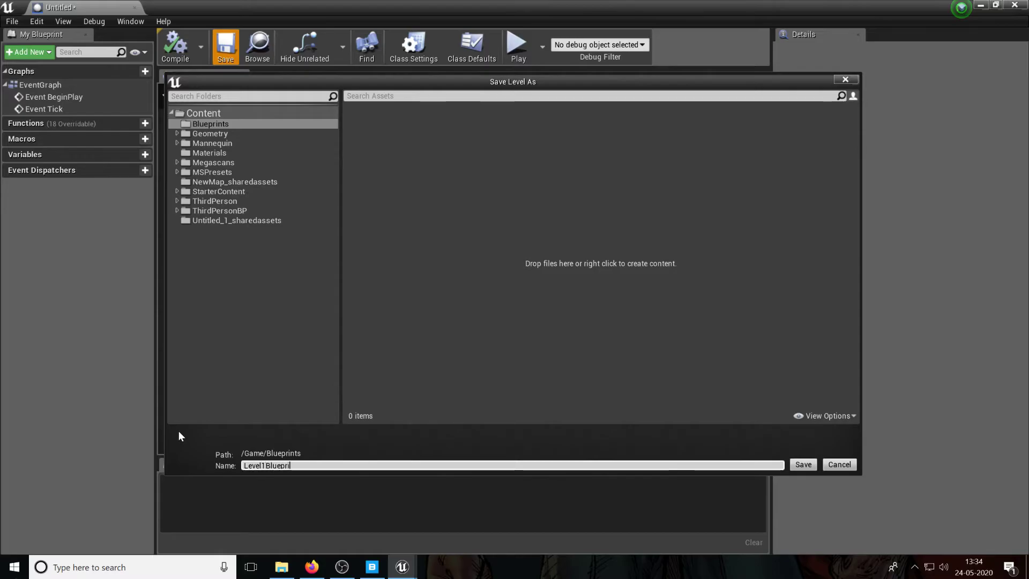
click(802, 464)
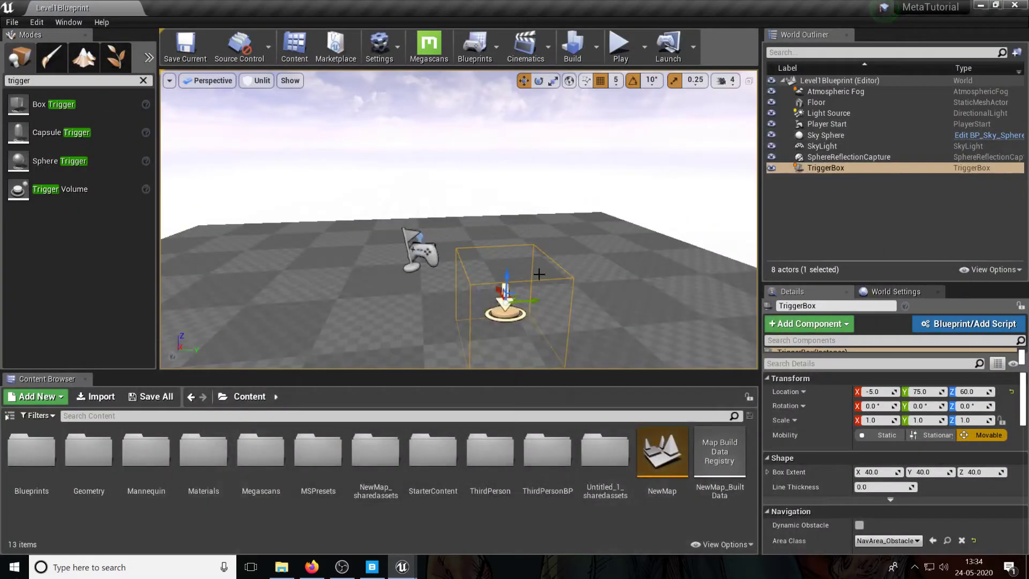
click(826, 135)
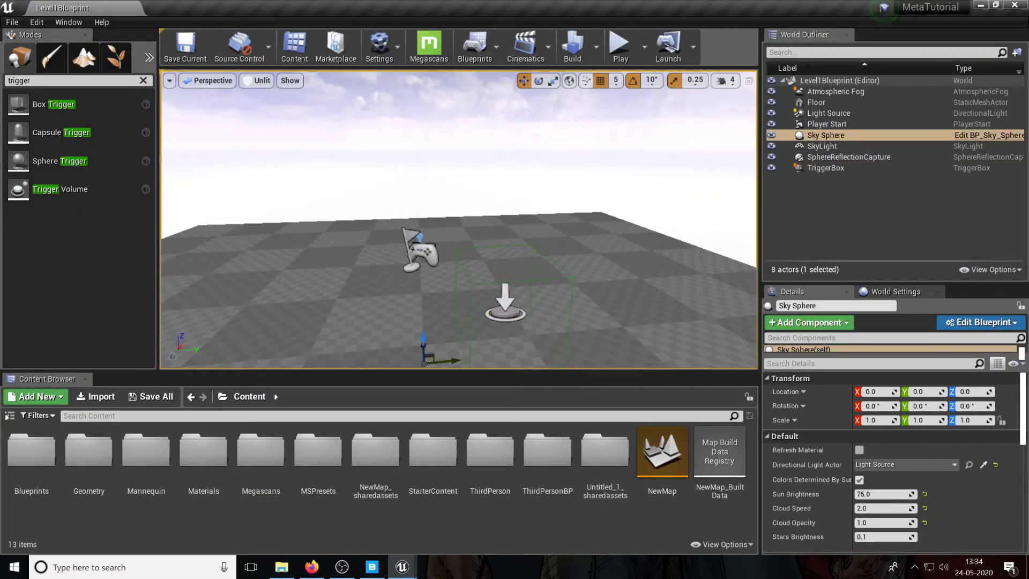
click(825, 167)
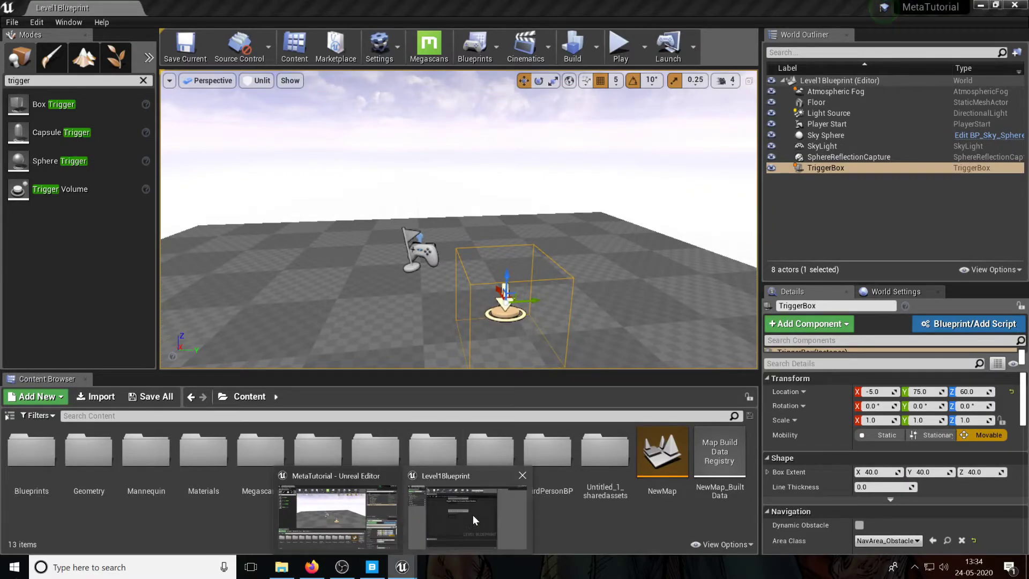
Add Trigger Box 1's On Actor Begin Overlap collision event, placed beneath Event Tick
click(465, 518)
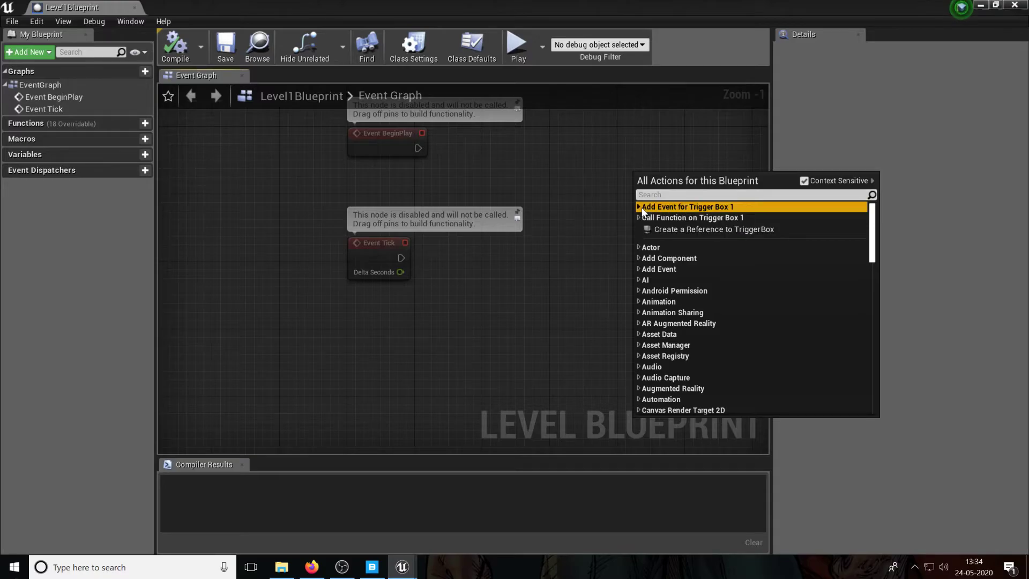
click(638, 207)
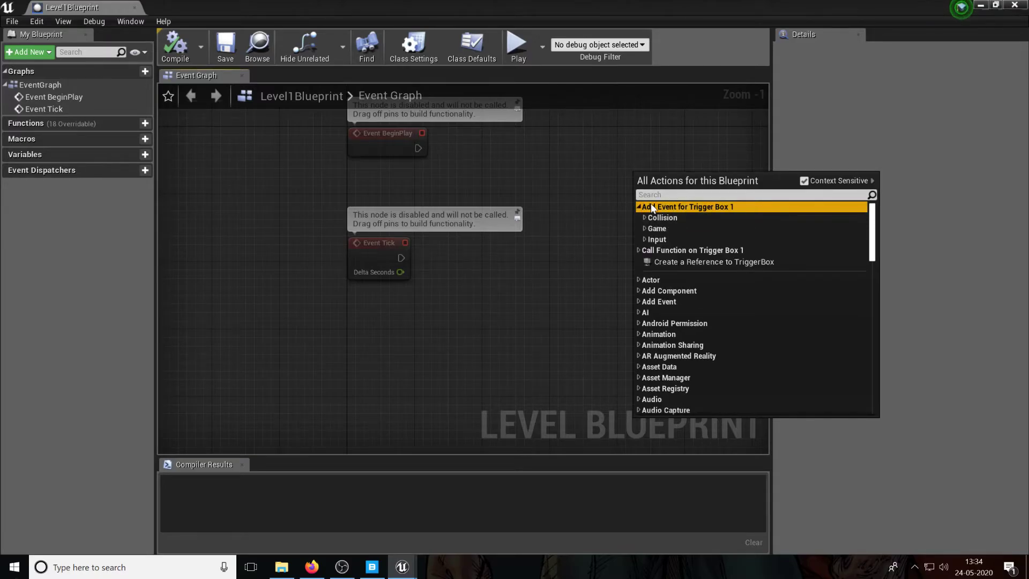
mouse_move(661, 217)
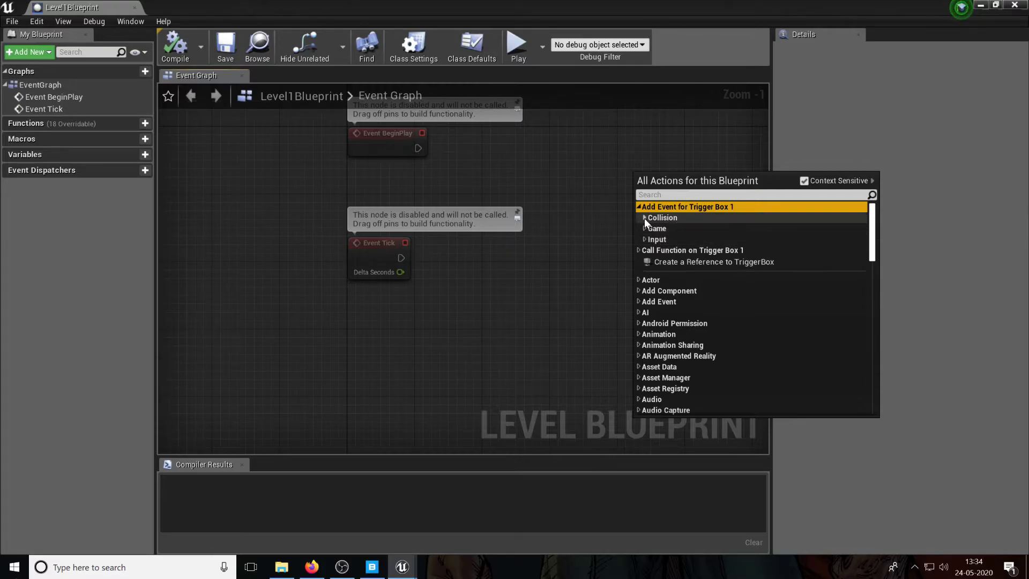
click(661, 217)
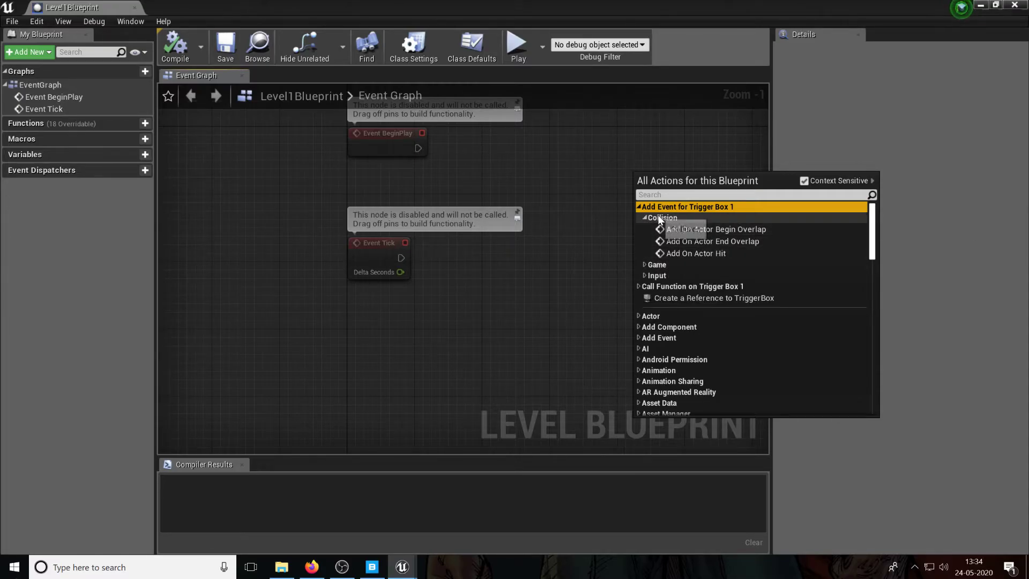
mouse_move(715, 229)
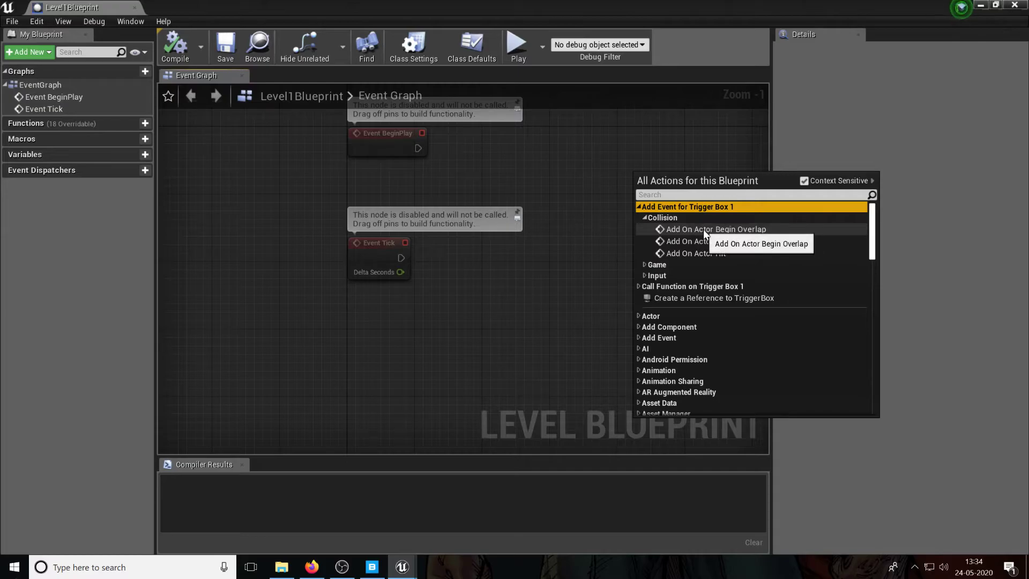
click(715, 228)
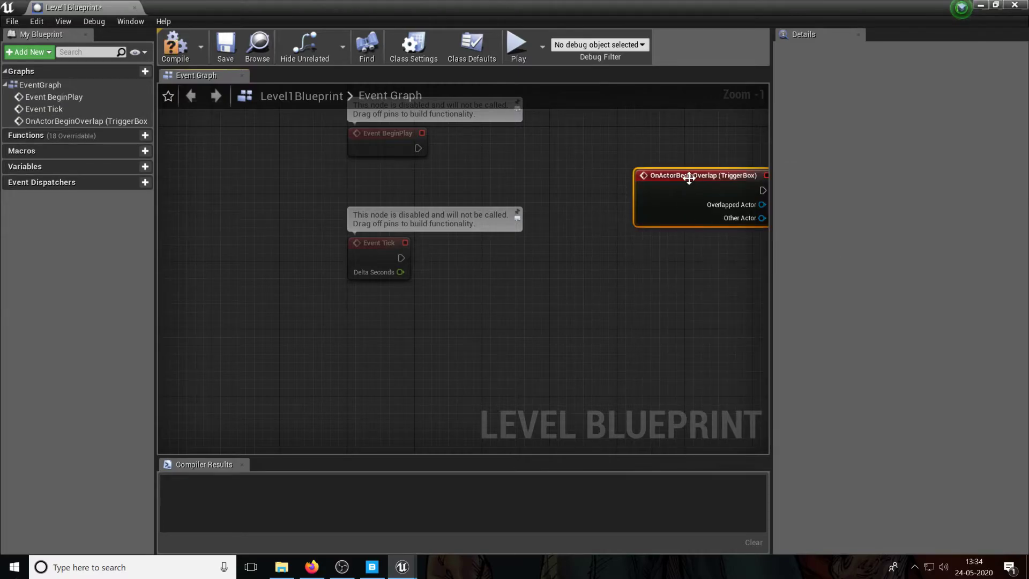
drag(689, 175, 401, 309)
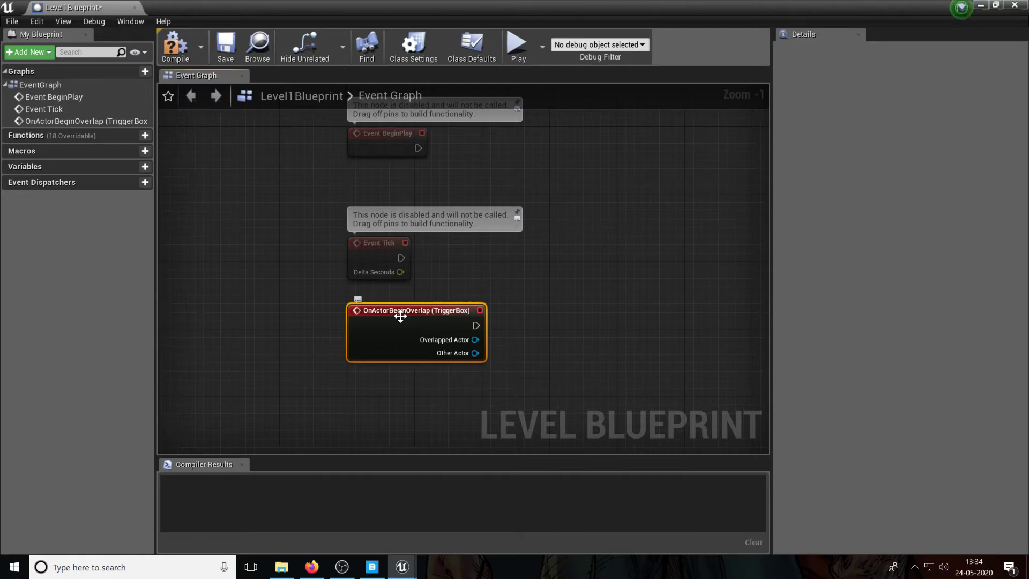
mouse_move(494, 332)
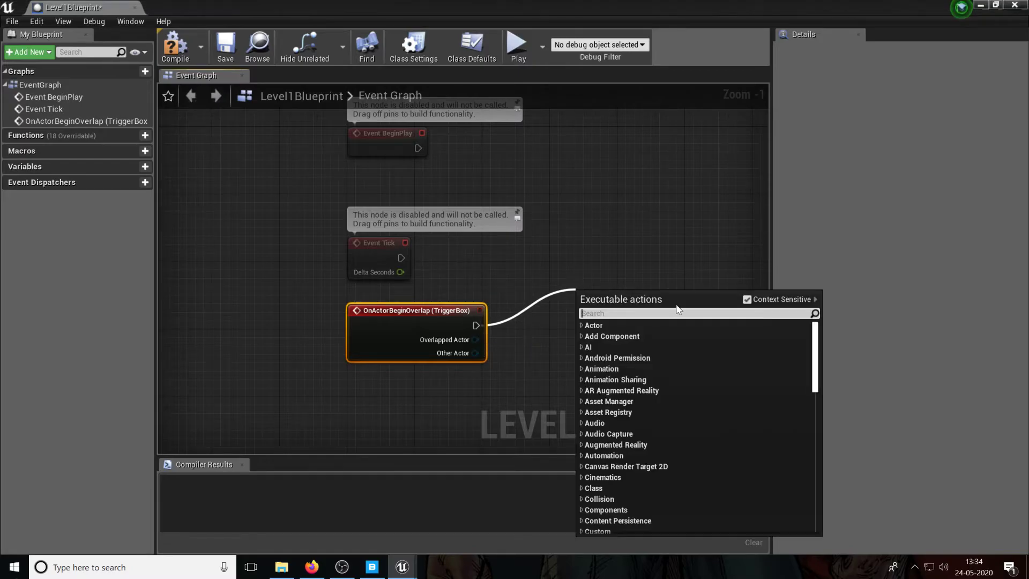
Wire a Print String node with In String 'Hello Meta' to the overlap event
text(prn)
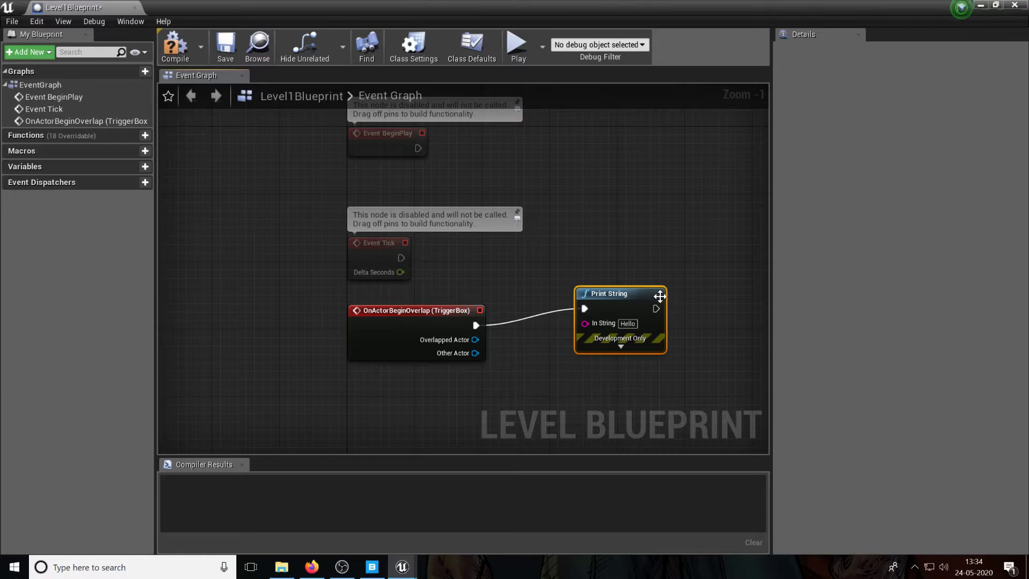
mouse_move(610, 293)
text( Meta)
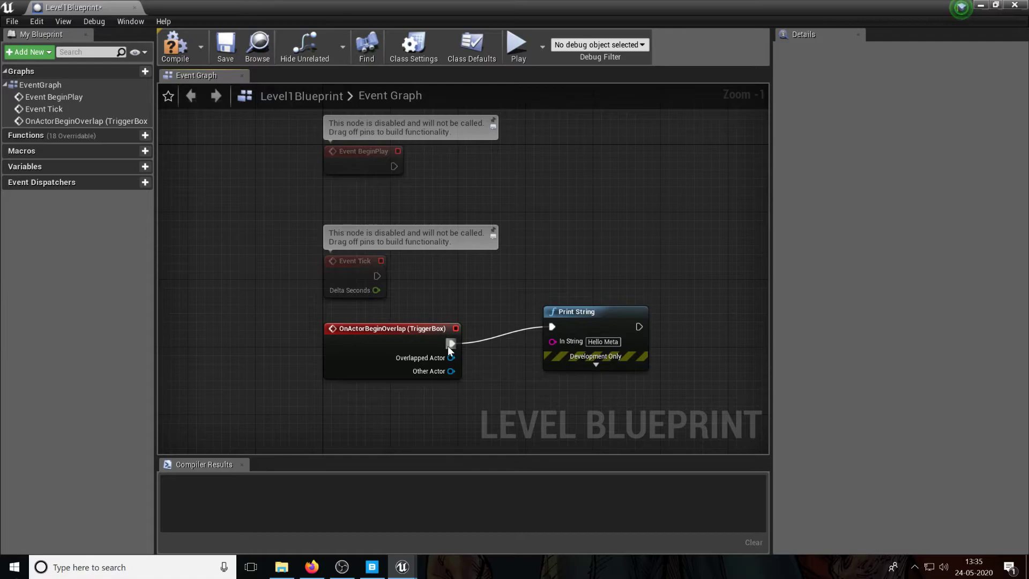
click(593, 312)
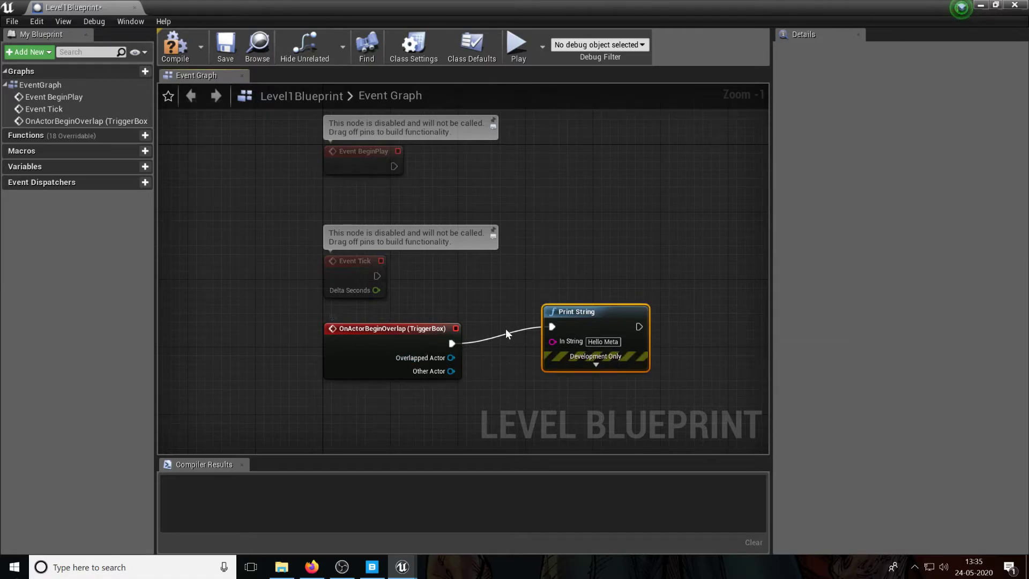
drag(594, 311, 587, 319)
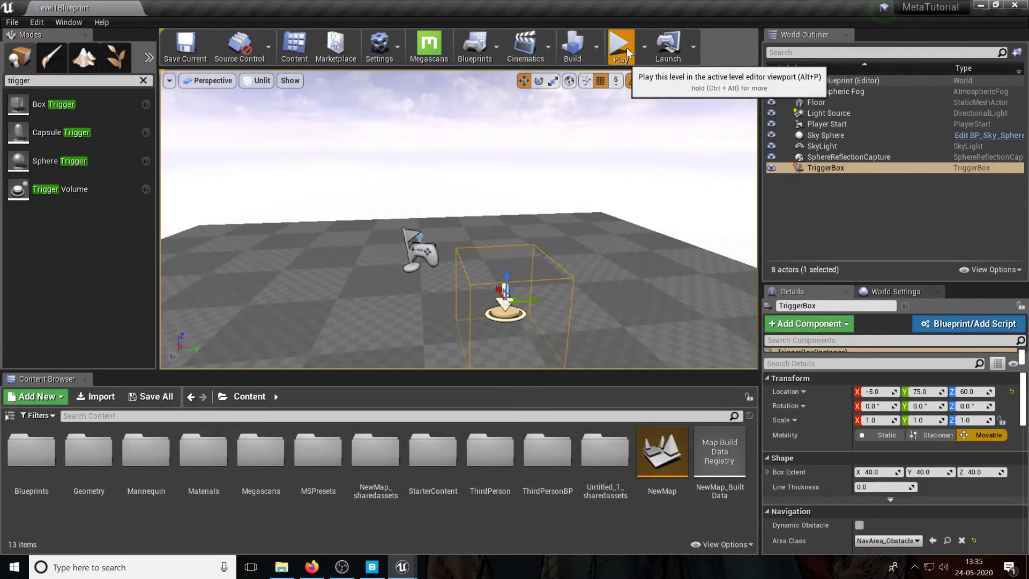
Play the level, walk into the trigger to print 'Hello Meta', then stop
click(620, 46)
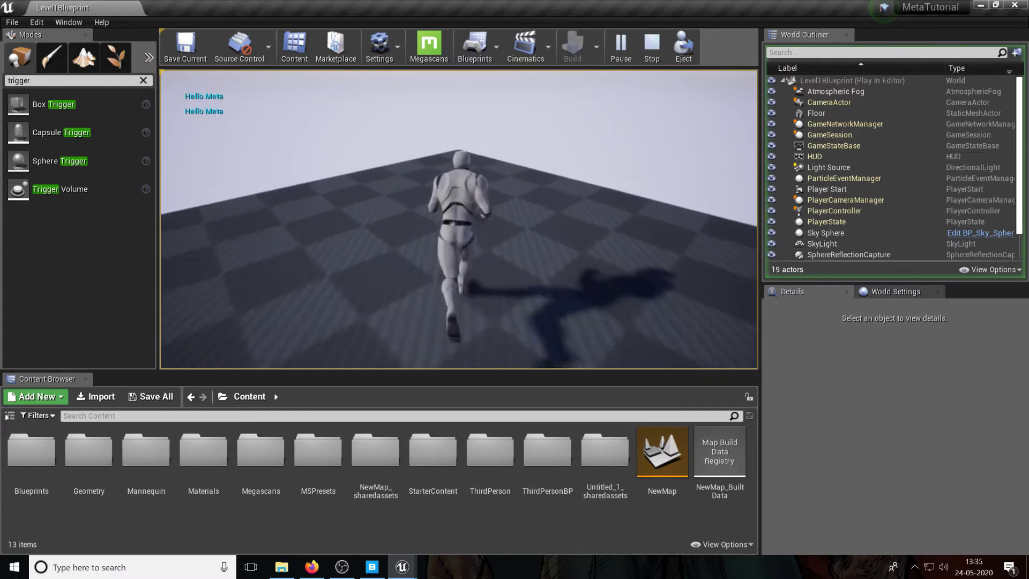
click(650, 48)
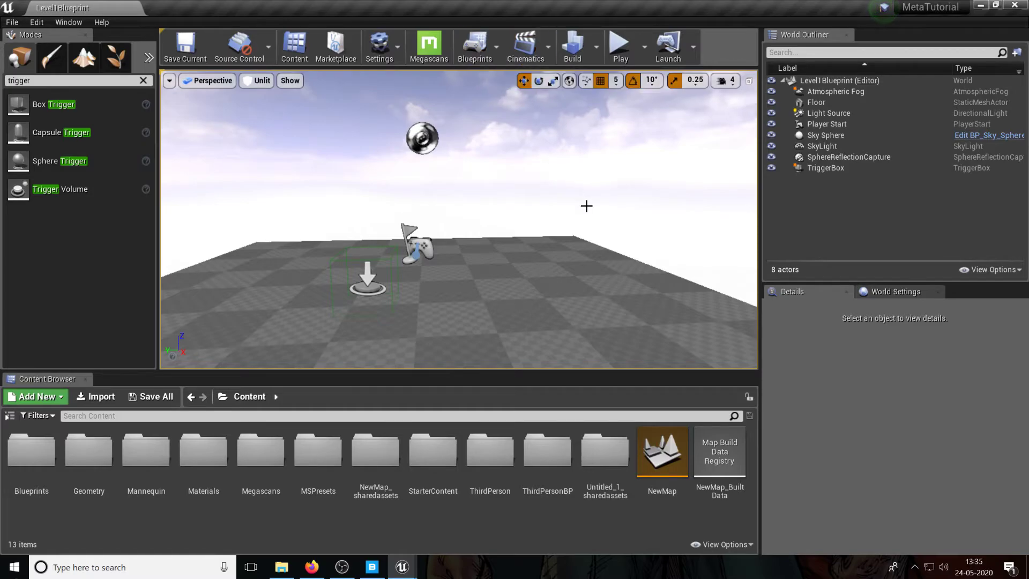
Reopen the Level1Blueprint event graph from the Blueprints dropdown
click(474, 46)
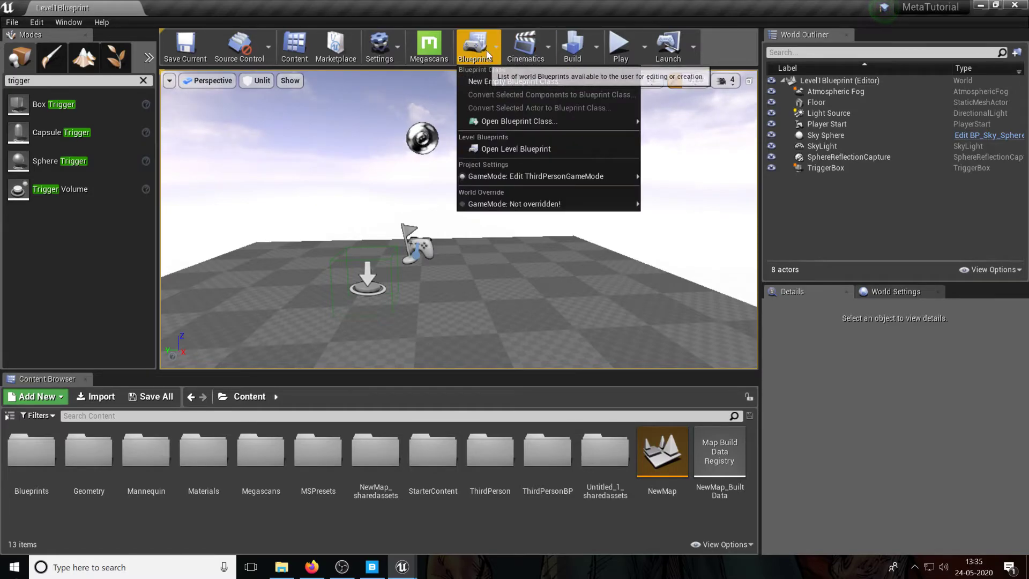
click(515, 148)
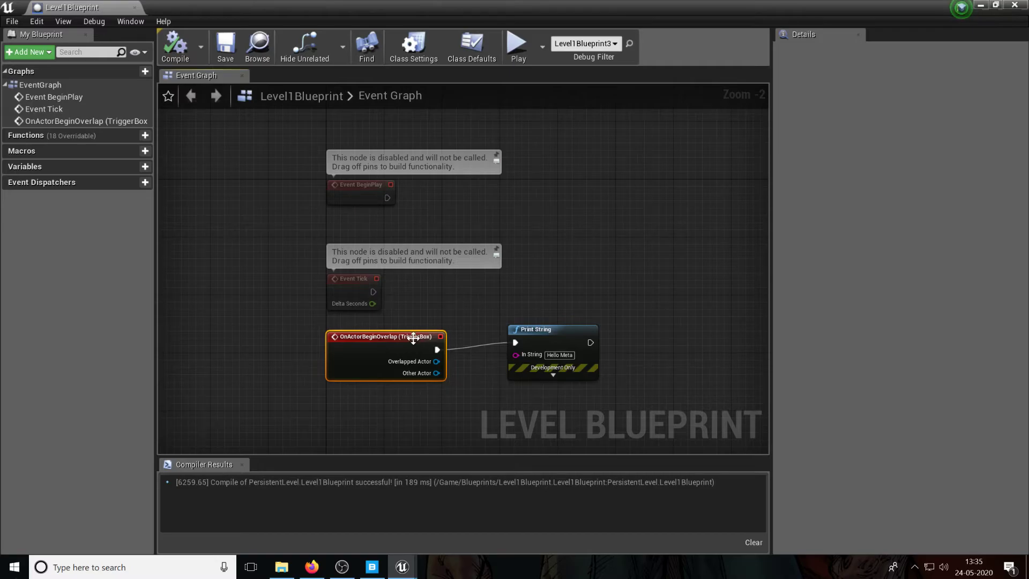
mouse_move(410, 342)
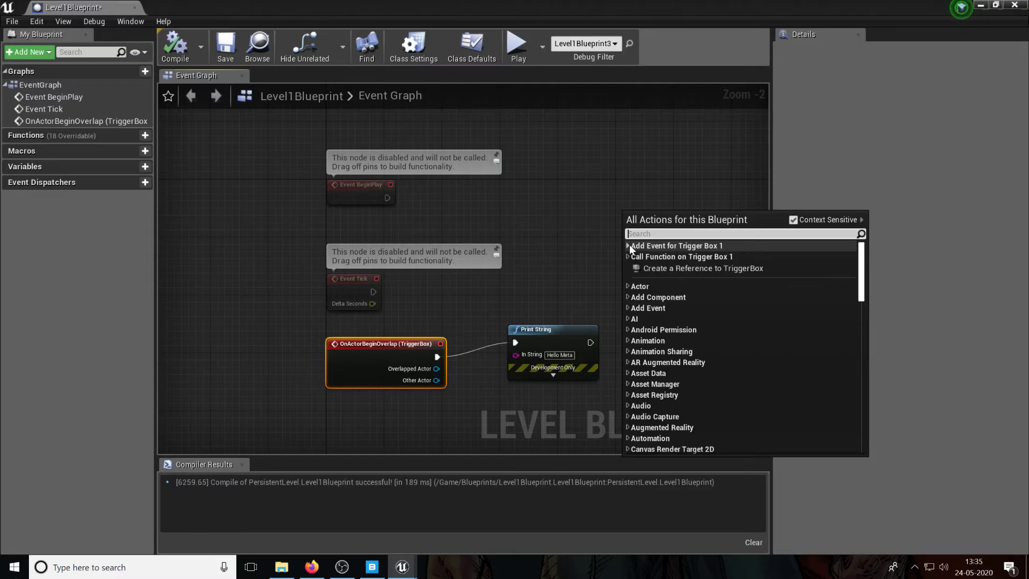
Dismiss the action menu and nudge the Print String node toward the overlap event
click(386, 343)
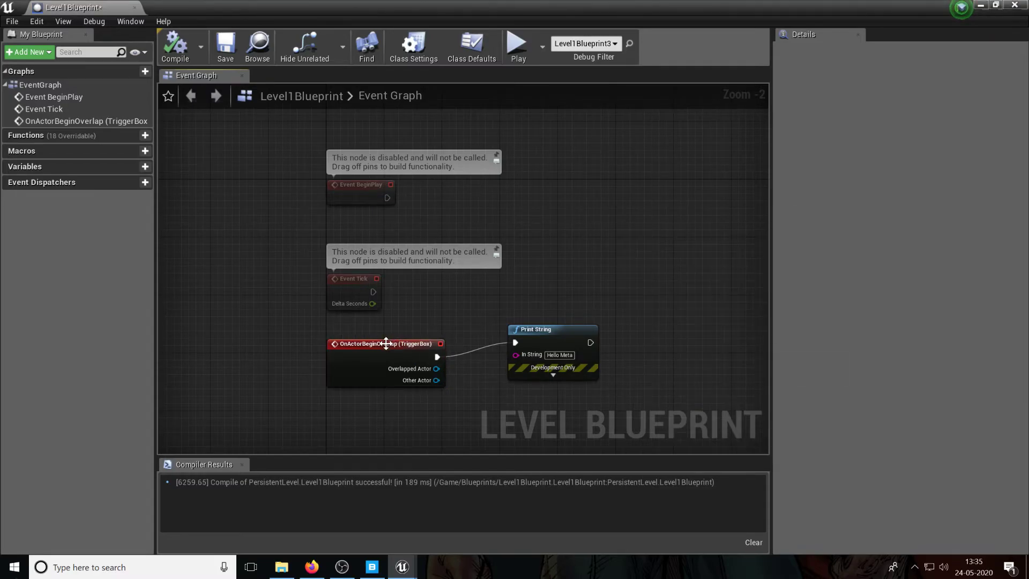
mouse_move(552, 329)
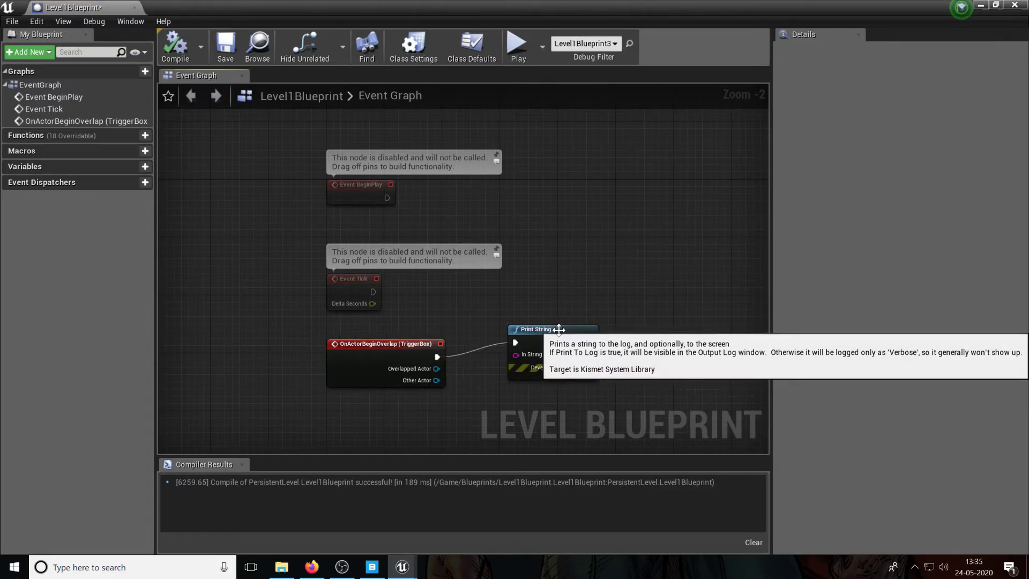
click(544, 328)
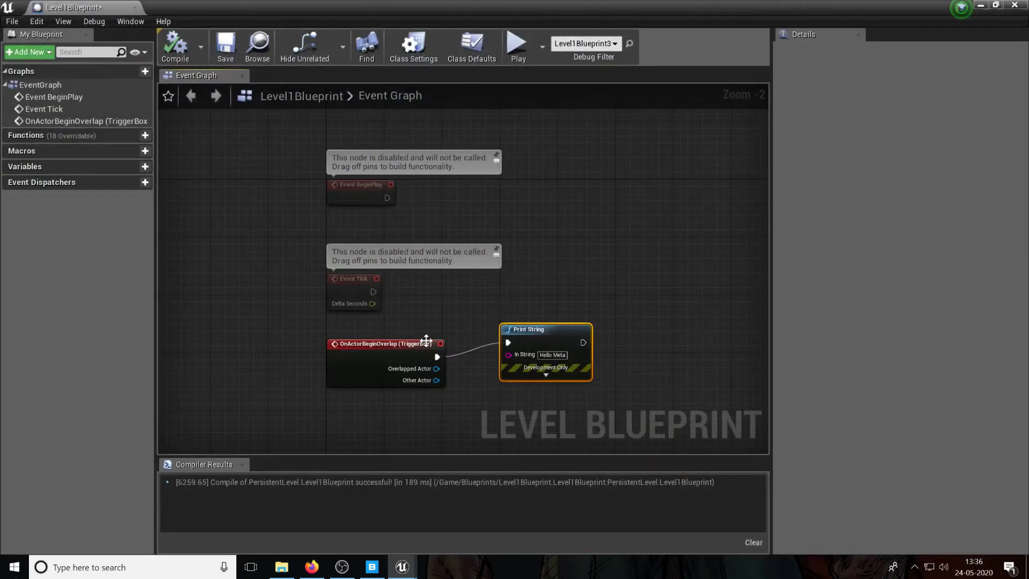
mouse_move(465, 354)
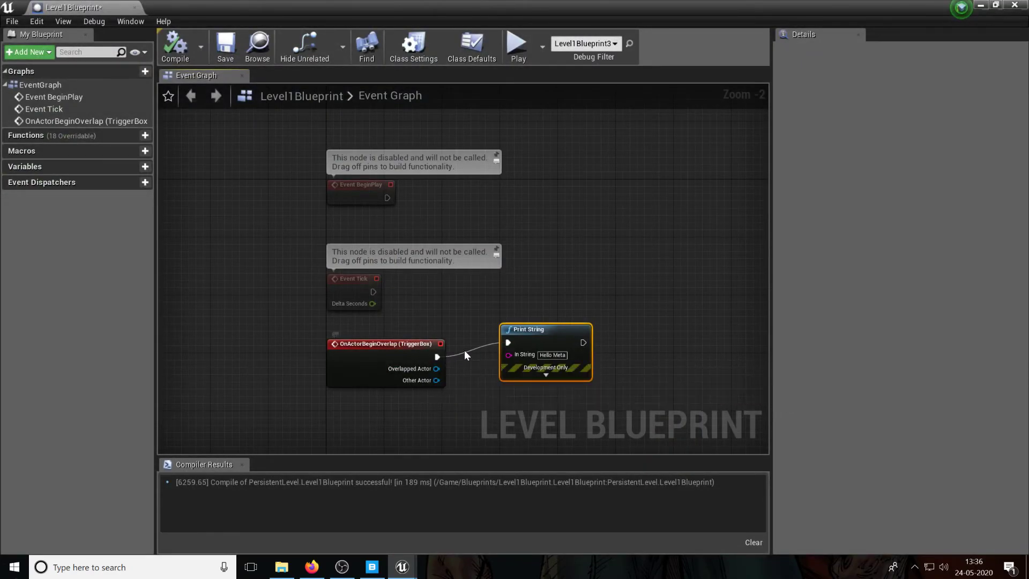
mouse_move(631, 330)
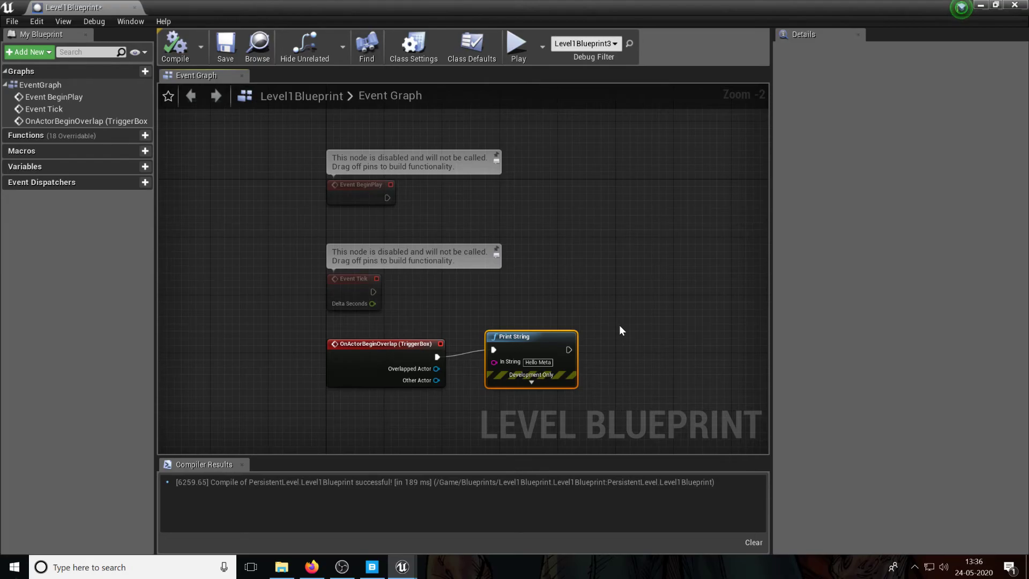
mouse_move(576, 287)
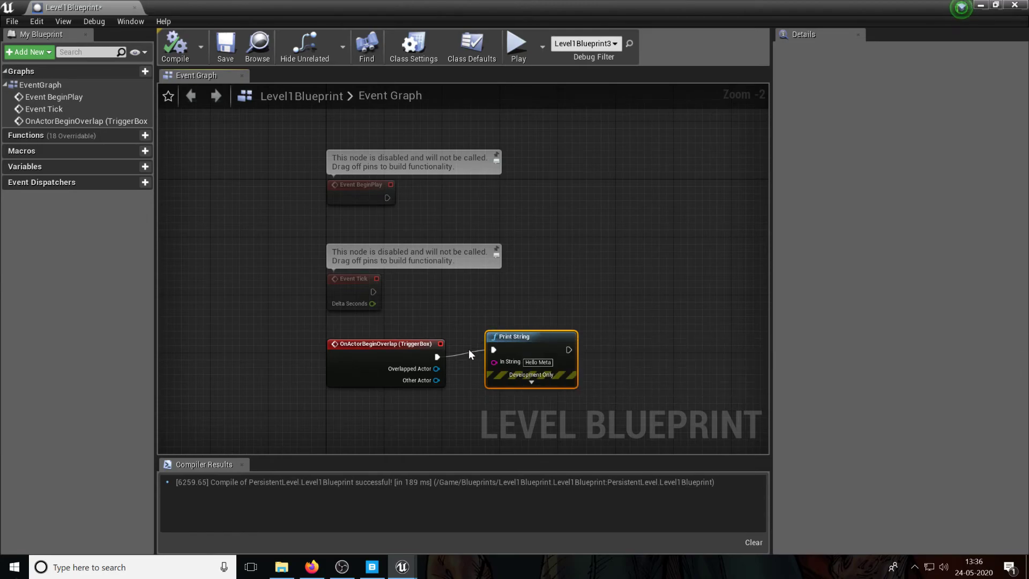
Browse and cancel the exec pin actions, then move Print String slightly further left
drag(436, 356, 494, 350)
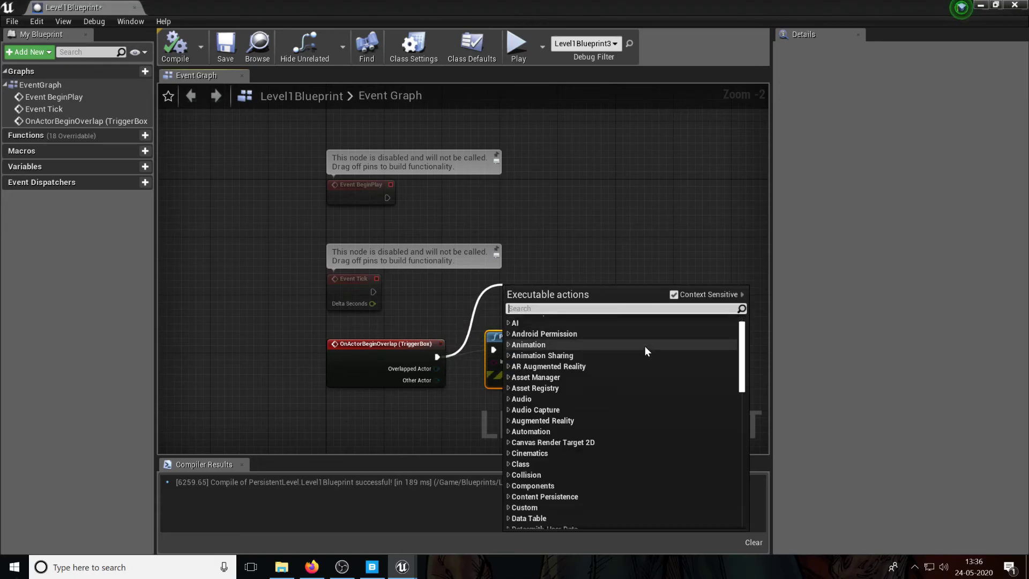
scroll(down, 3)
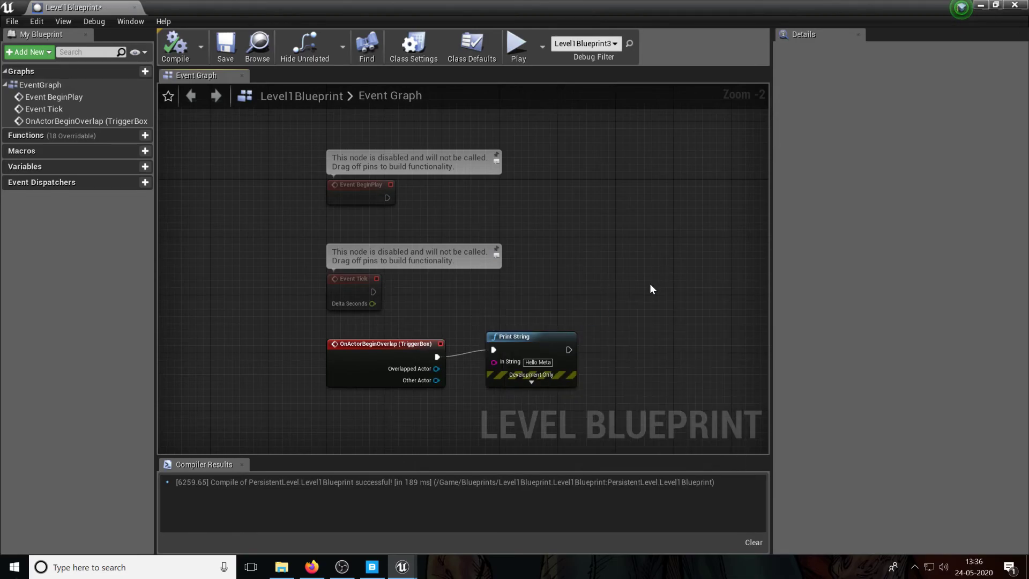
mouse_move(598, 306)
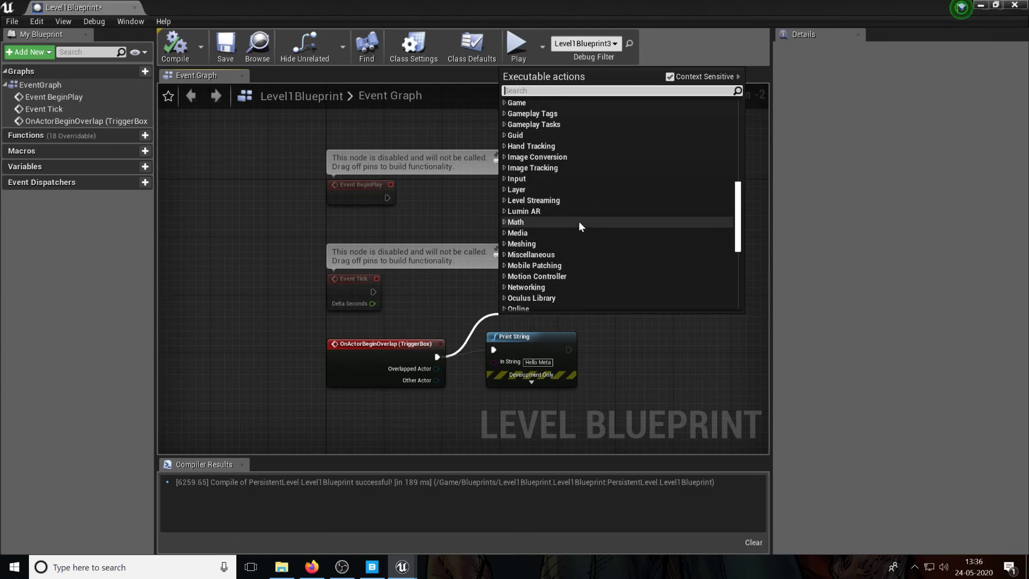
mouse_move(616, 351)
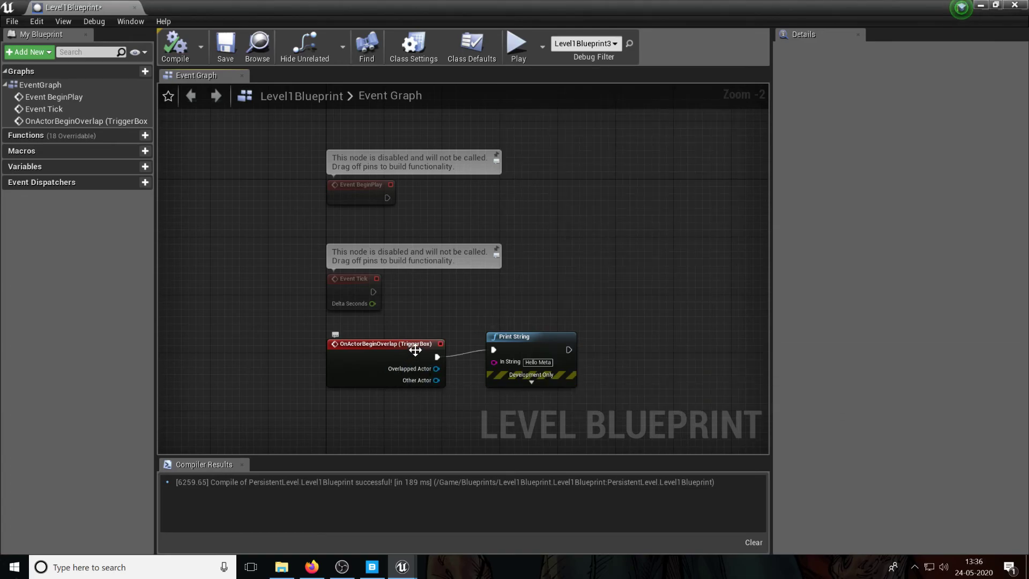
drag(515, 336, 507, 336)
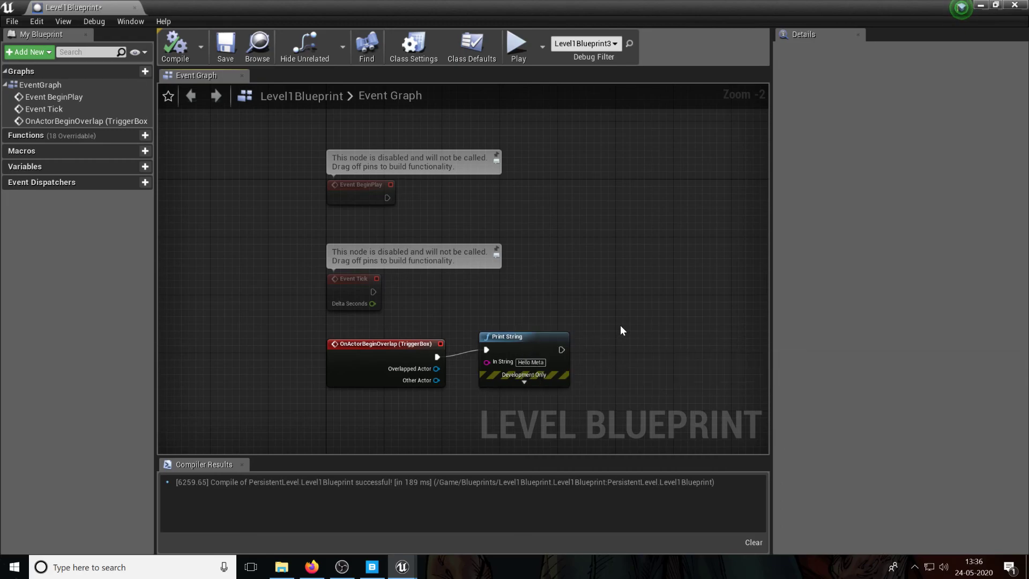
mouse_move(621, 331)
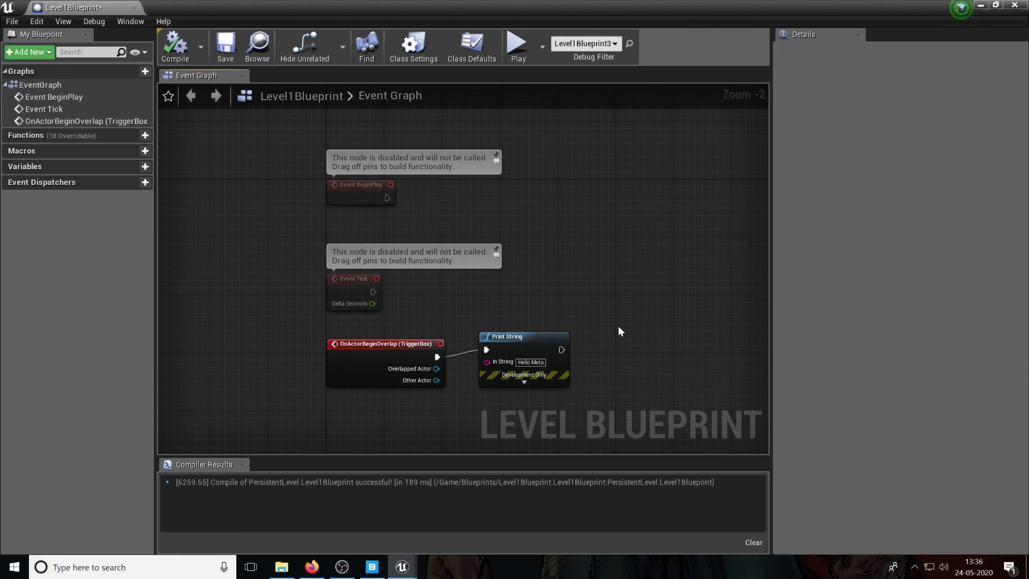
mouse_move(502, 340)
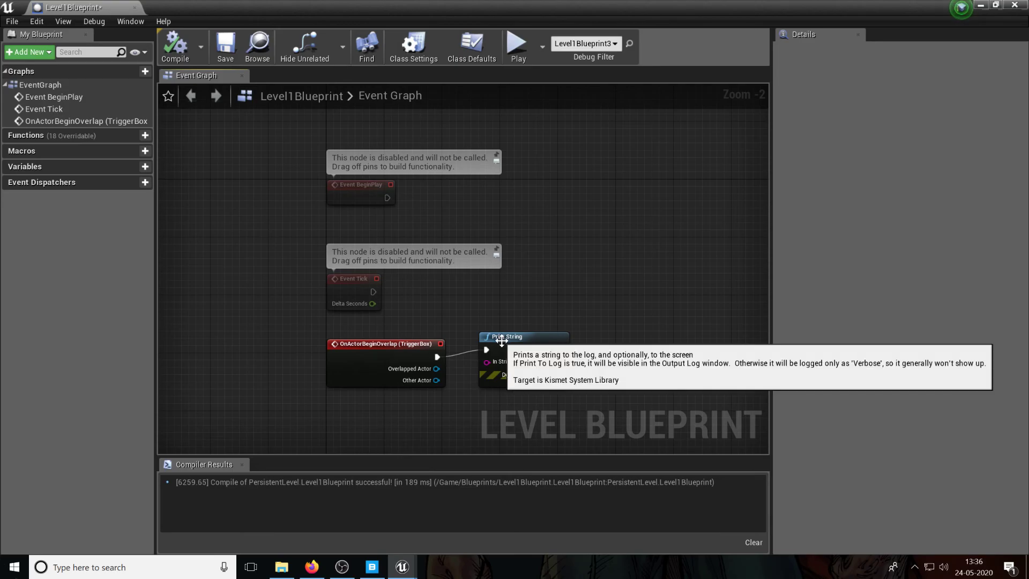
mouse_move(547, 283)
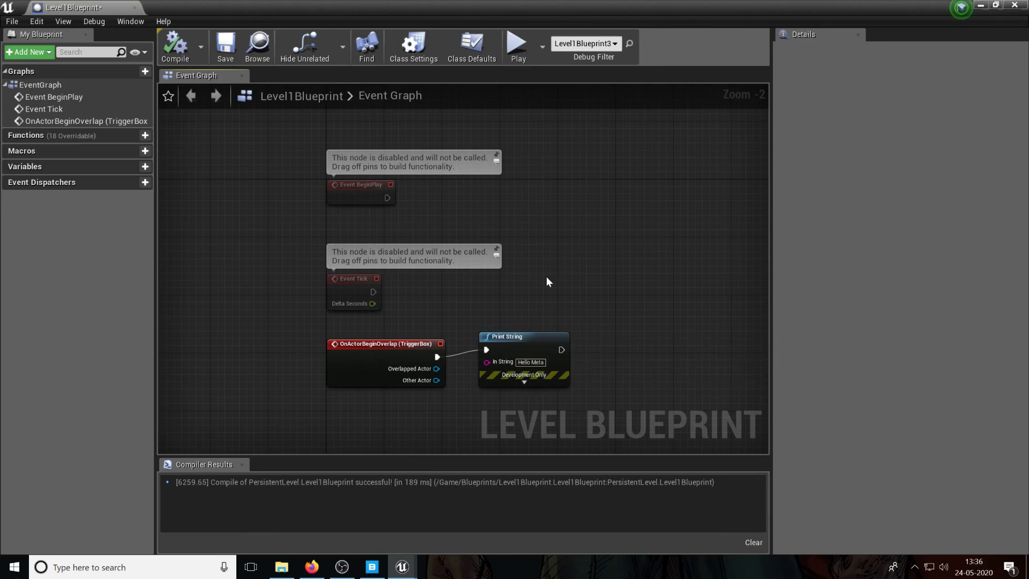
mouse_move(559, 356)
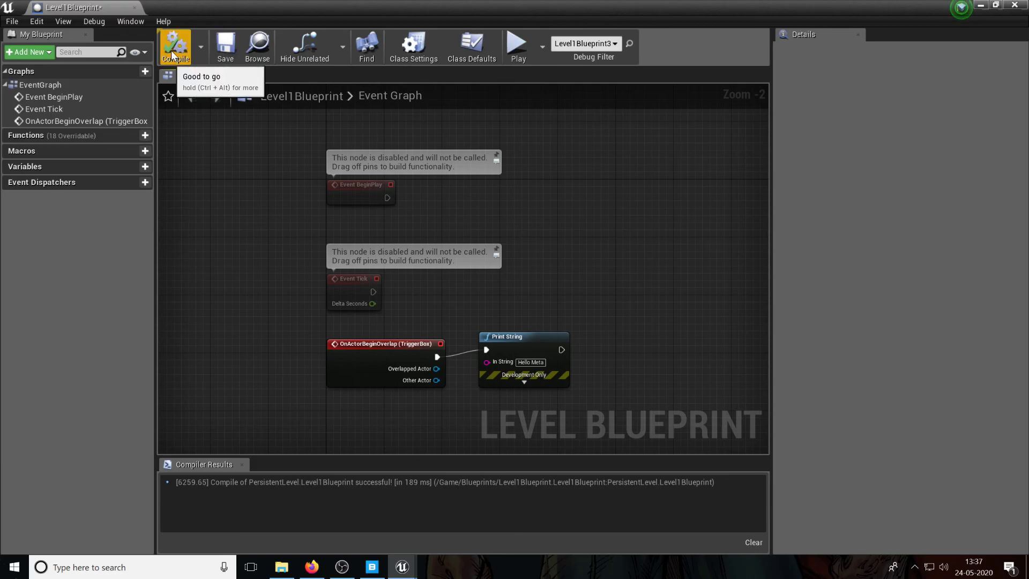
Compile the level blueprint and start a new test play of the level
click(176, 45)
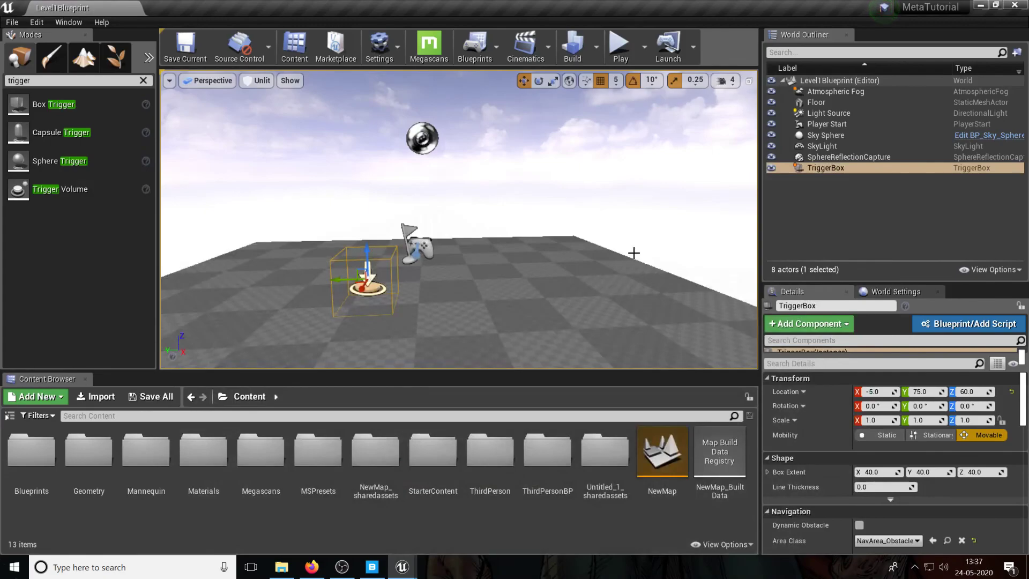
drag(634, 253, 639, 288)
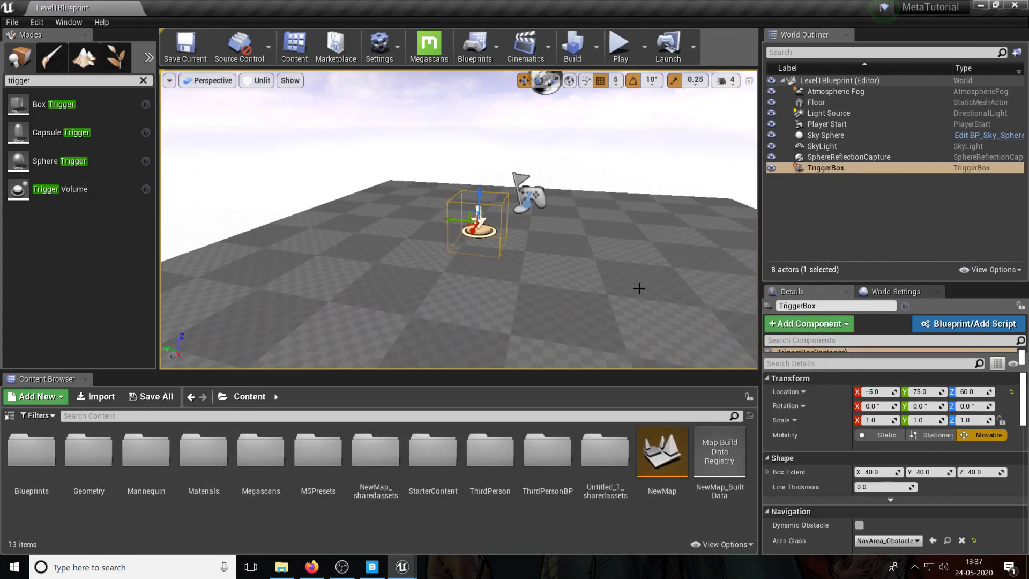
click(620, 46)
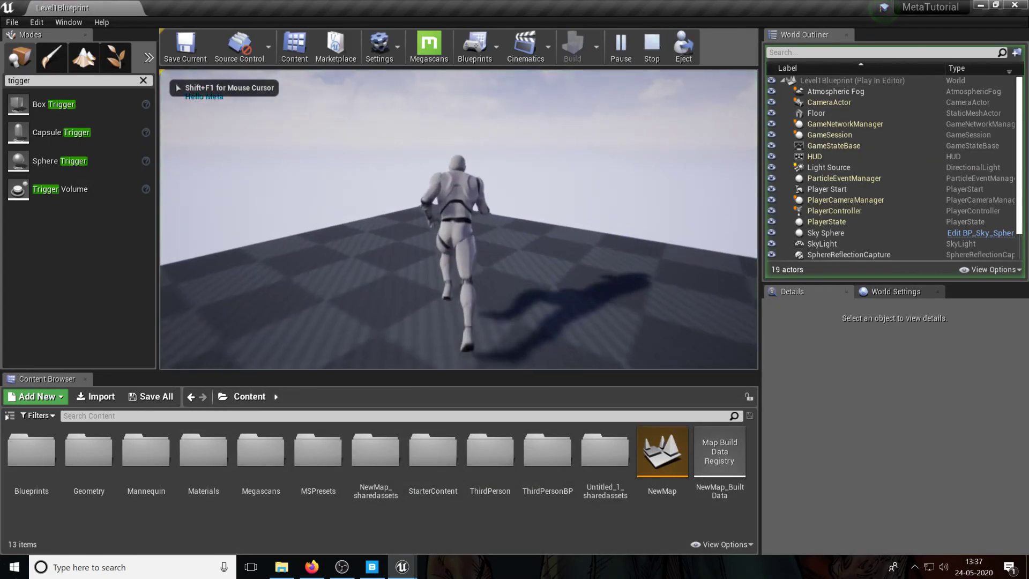